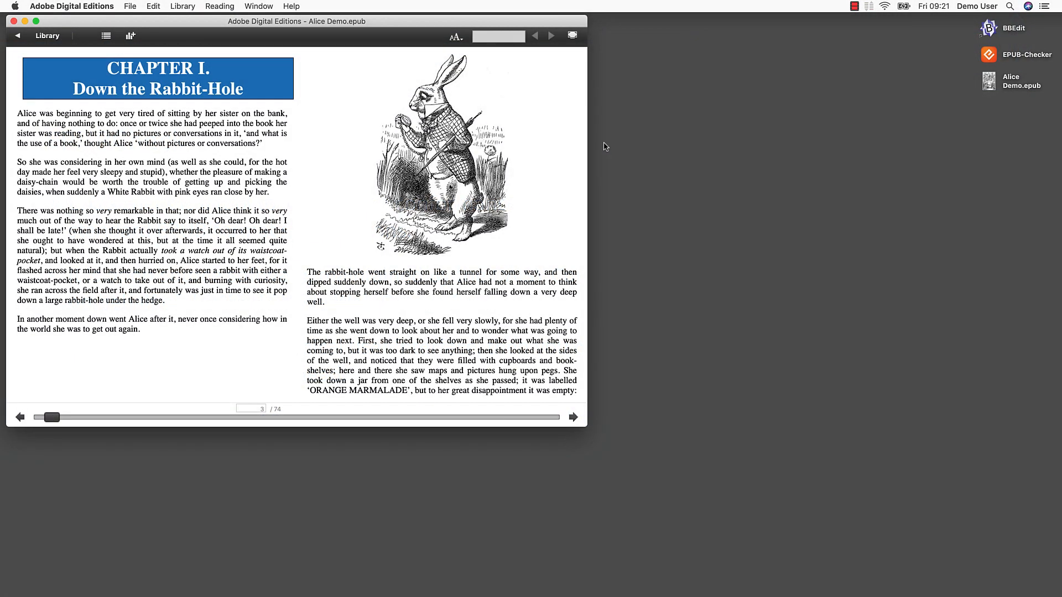
mouse_move(66, 64)
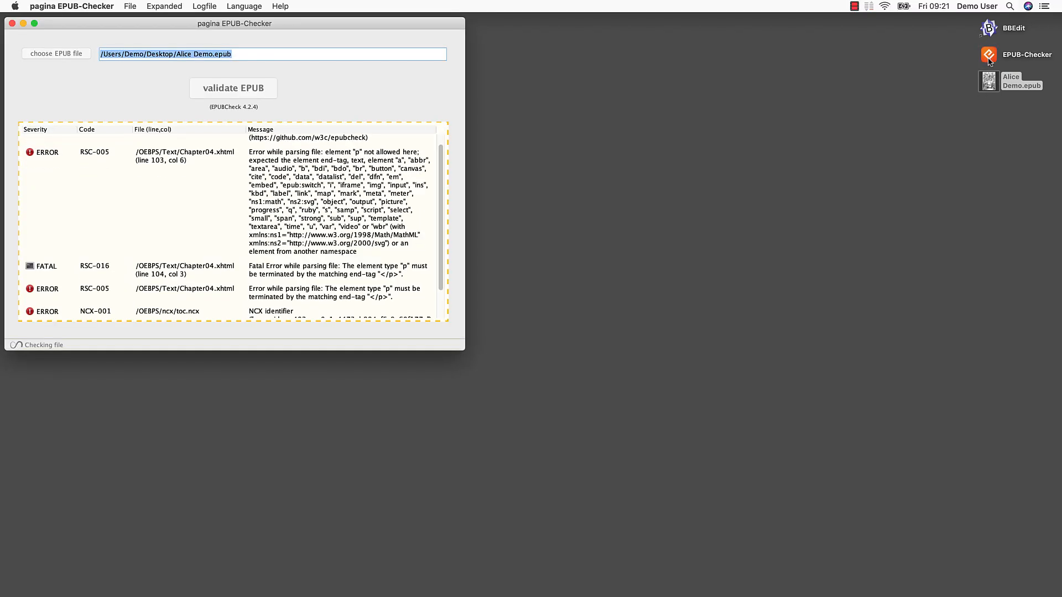
- Validate Alice Demo.epub (3 errors, 1 fatal) and open it in BBEdit's Disk Browser
click(233, 88)
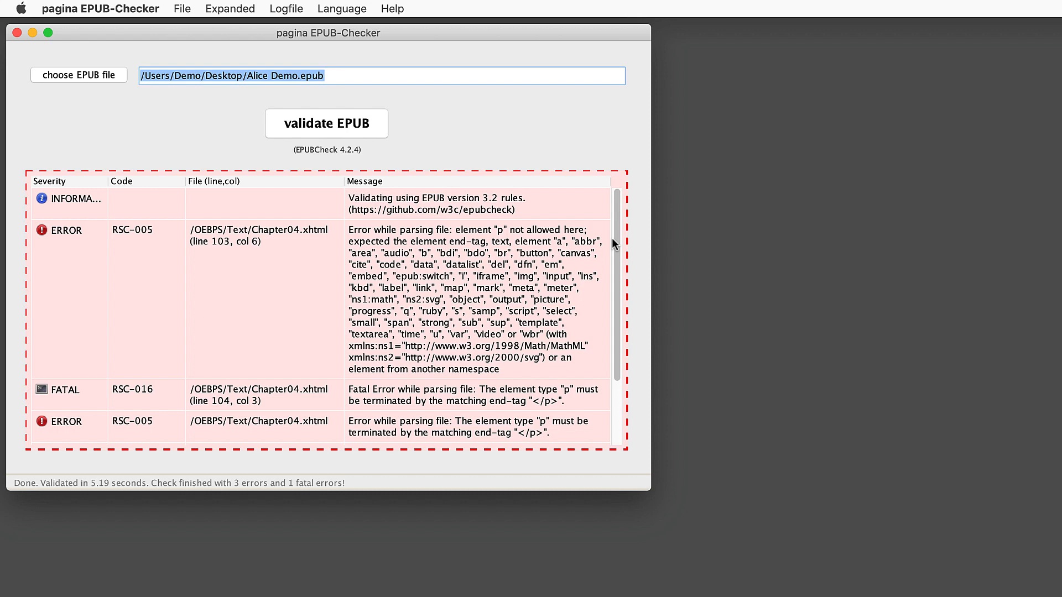
click(243, 292)
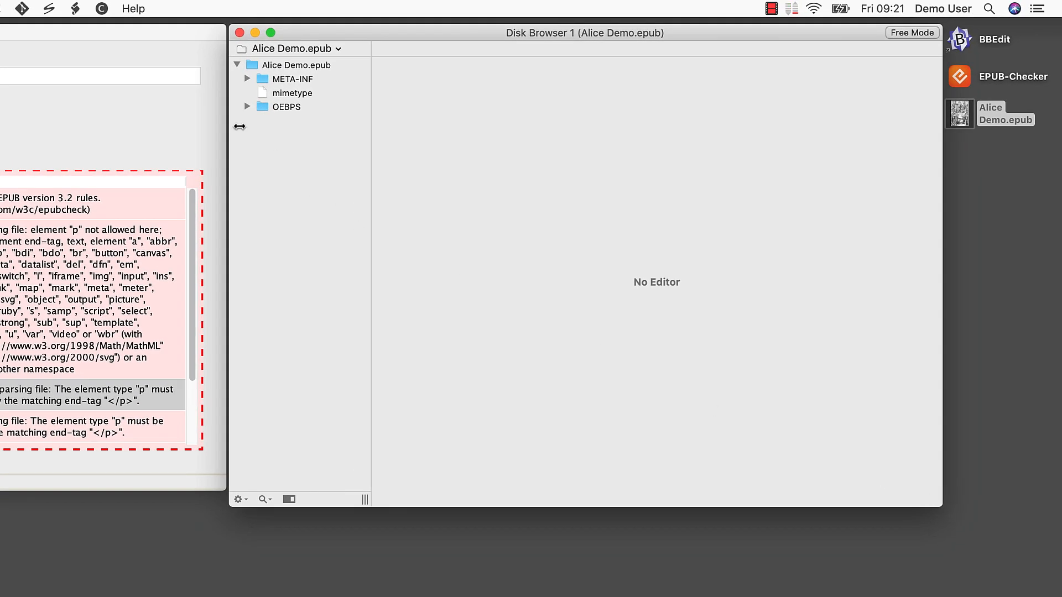
- Add the missing </p> after 'top of it.' on line 101 of Chapter04.xhtml
click(248, 107)
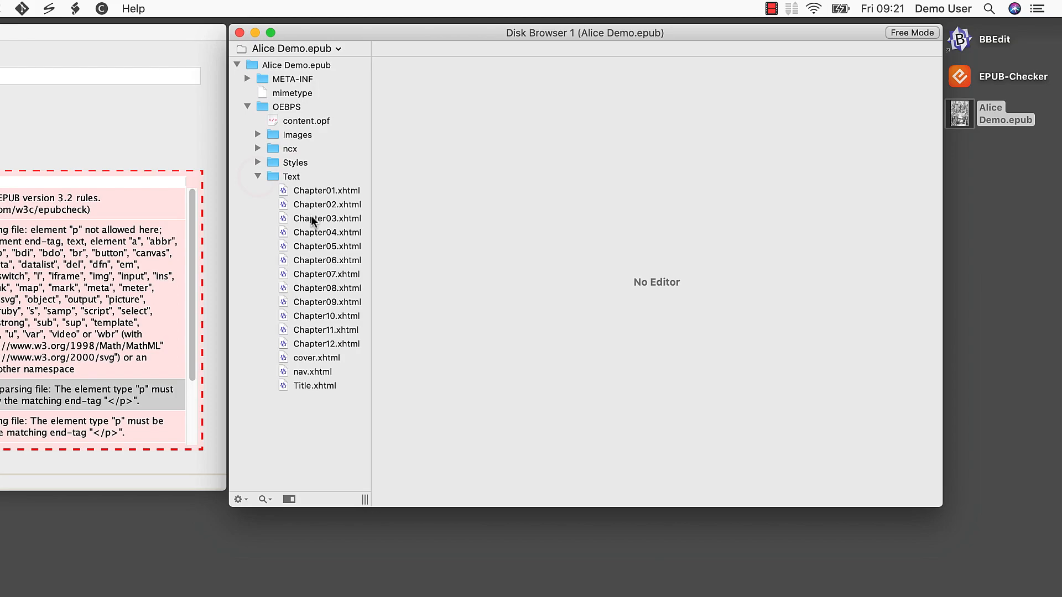
click(326, 232)
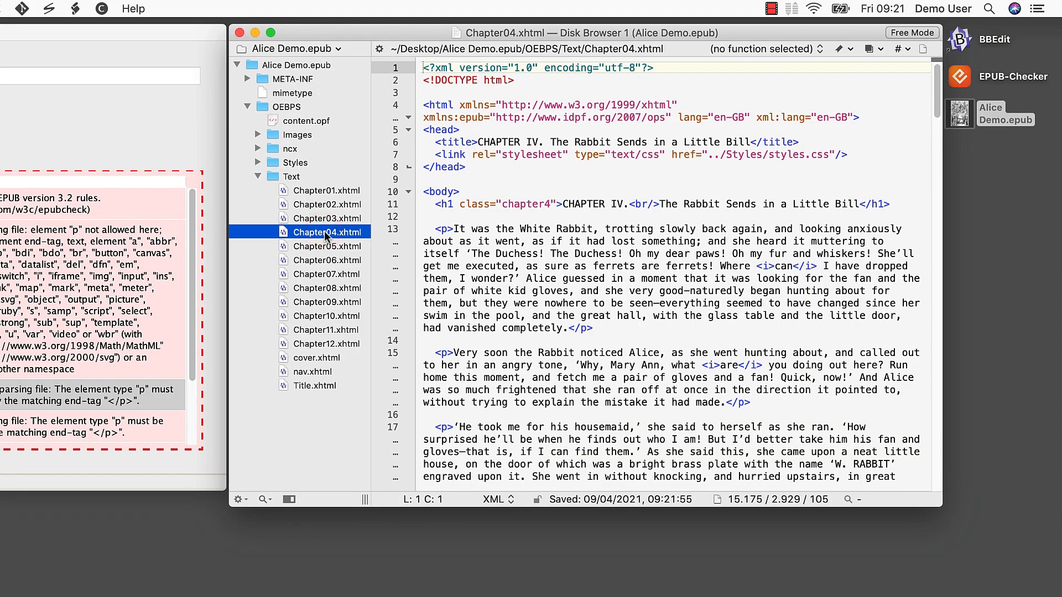
scroll(down, 3)
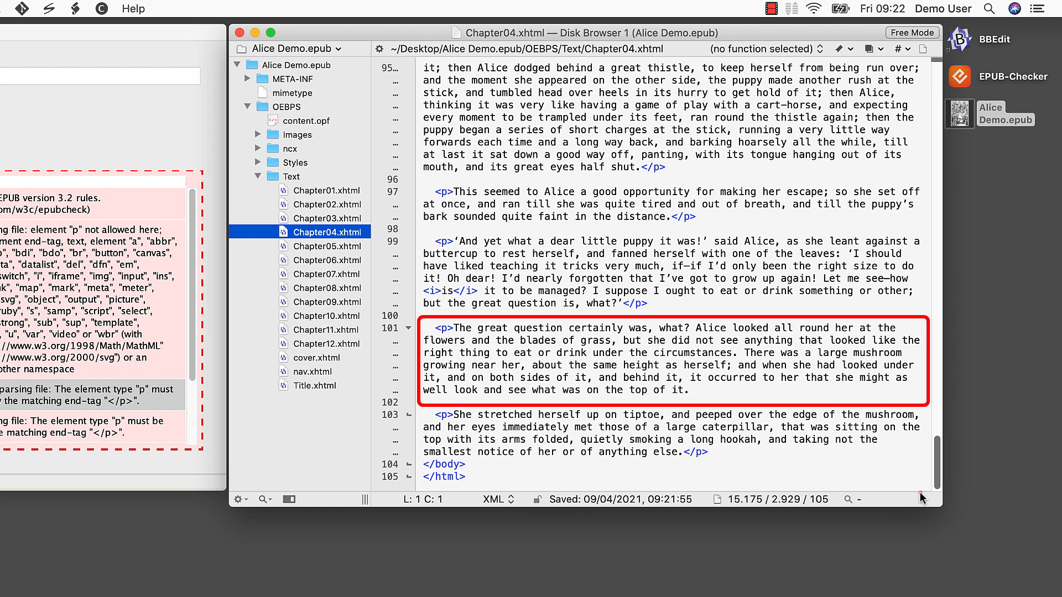
click(702, 390)
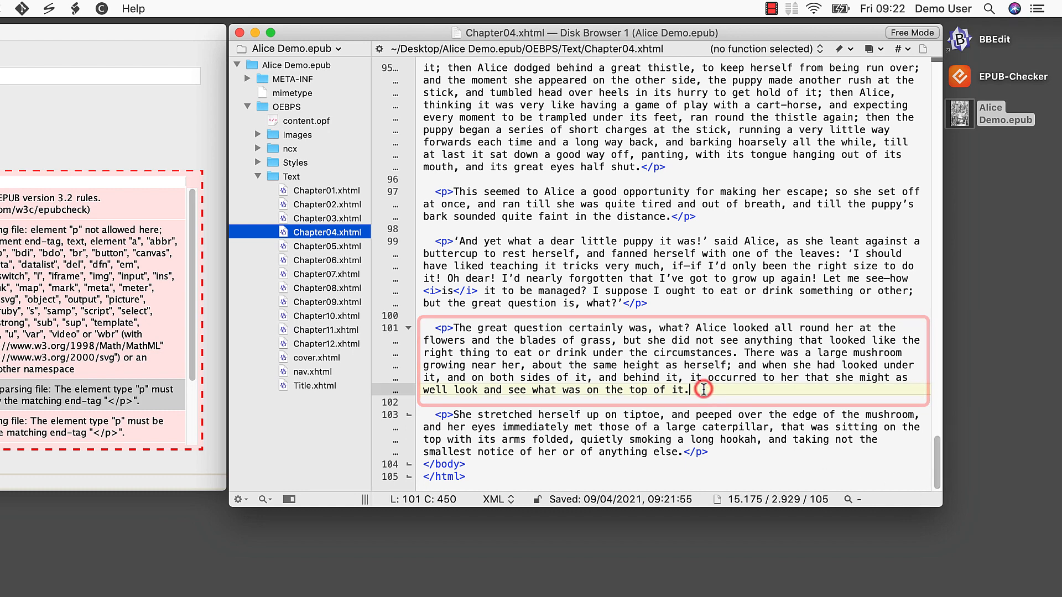
text(</p>)
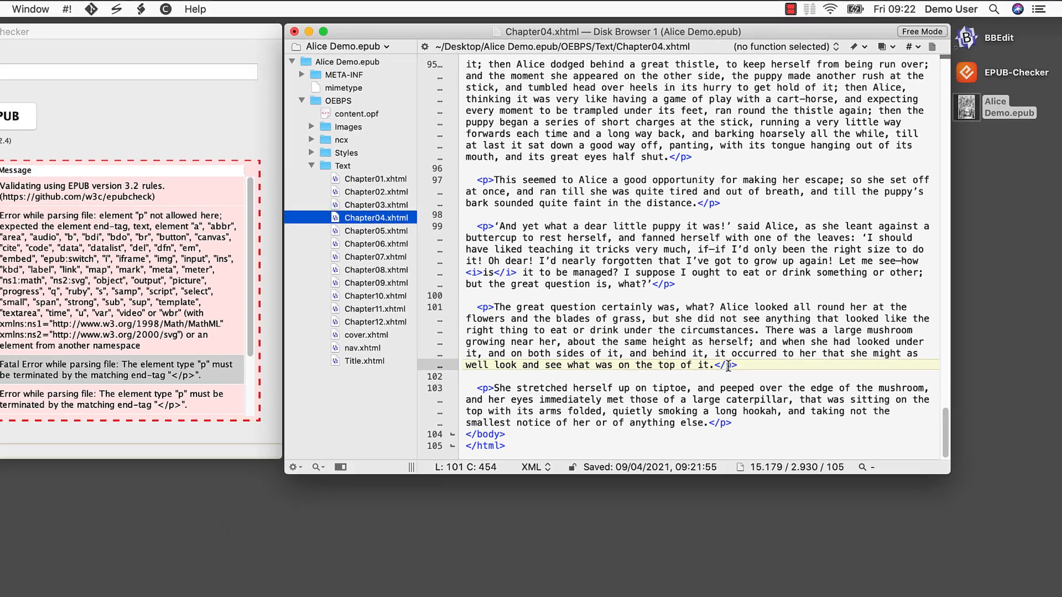
- Save Chapter04.xhtml and revalidate, leaving only the toc.ncx identifier mismatch
click(73, 10)
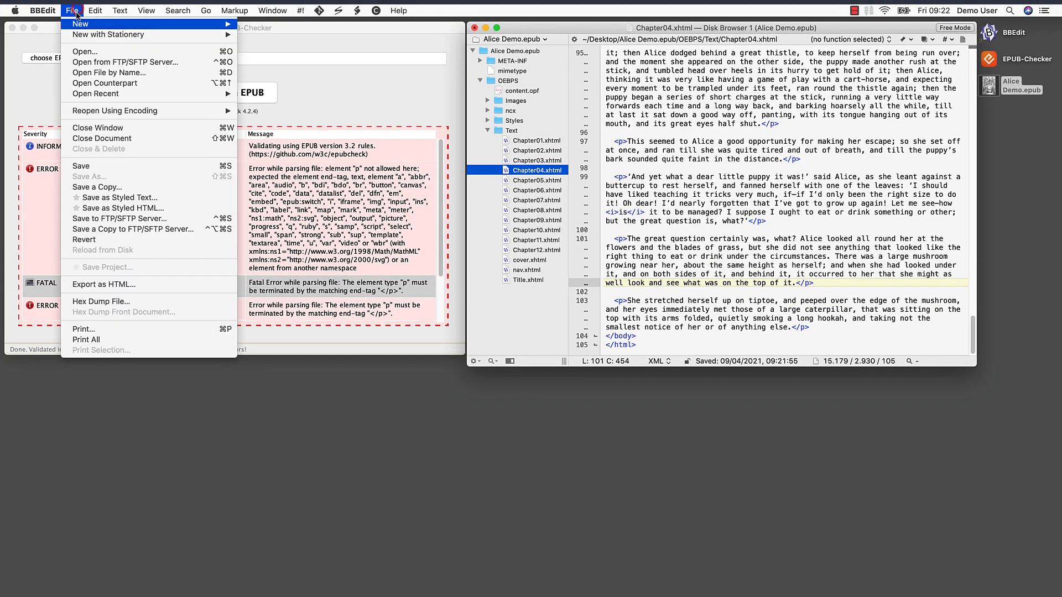
click(75, 169)
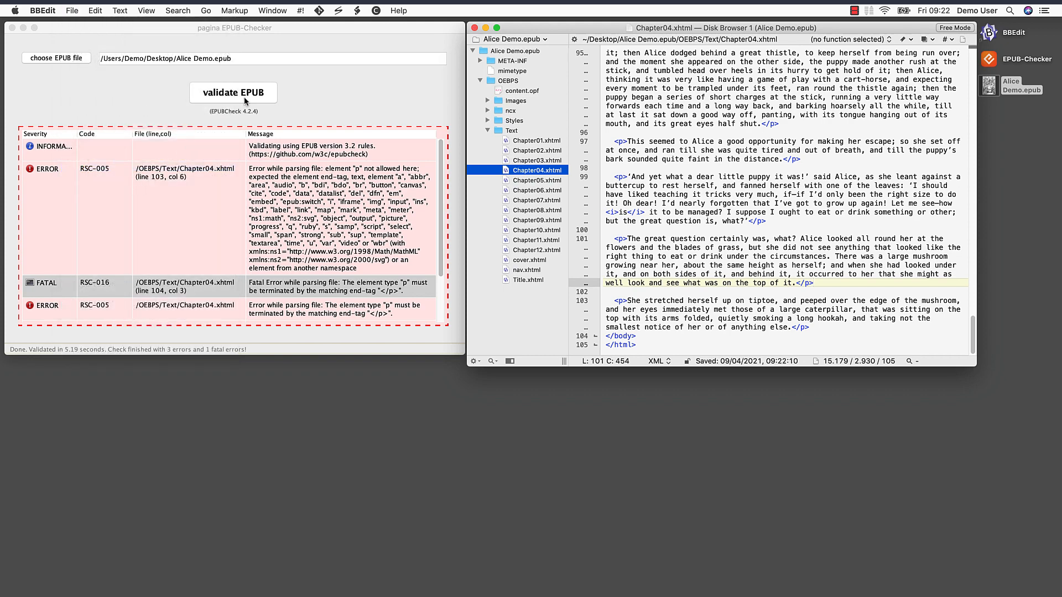
click(233, 93)
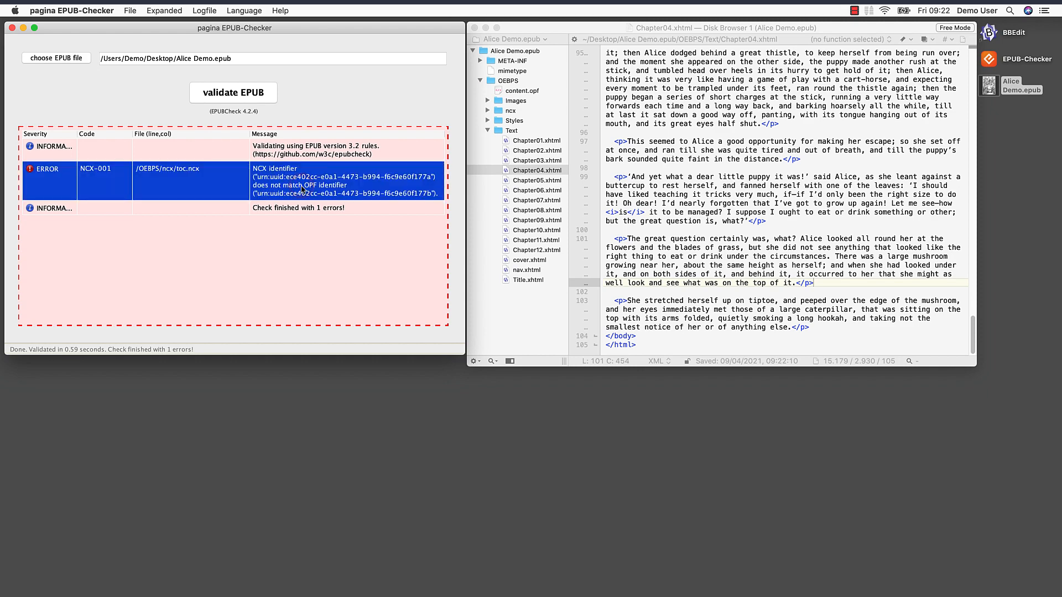
mouse_move(431, 167)
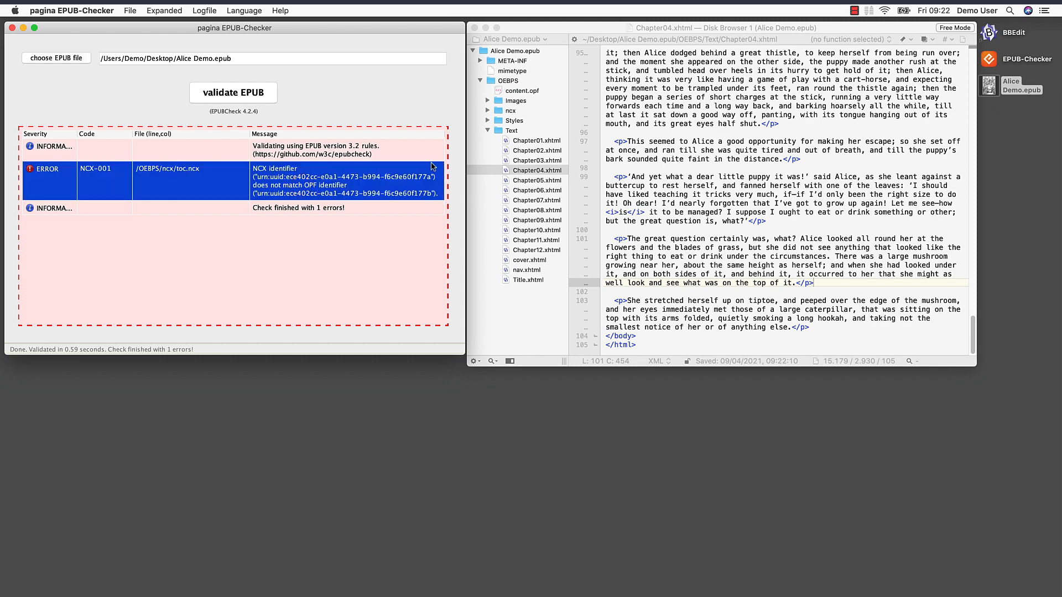
- Set toc.ncx's dtb:uid to the content.opf identifier ending 177b and save it
click(522, 90)
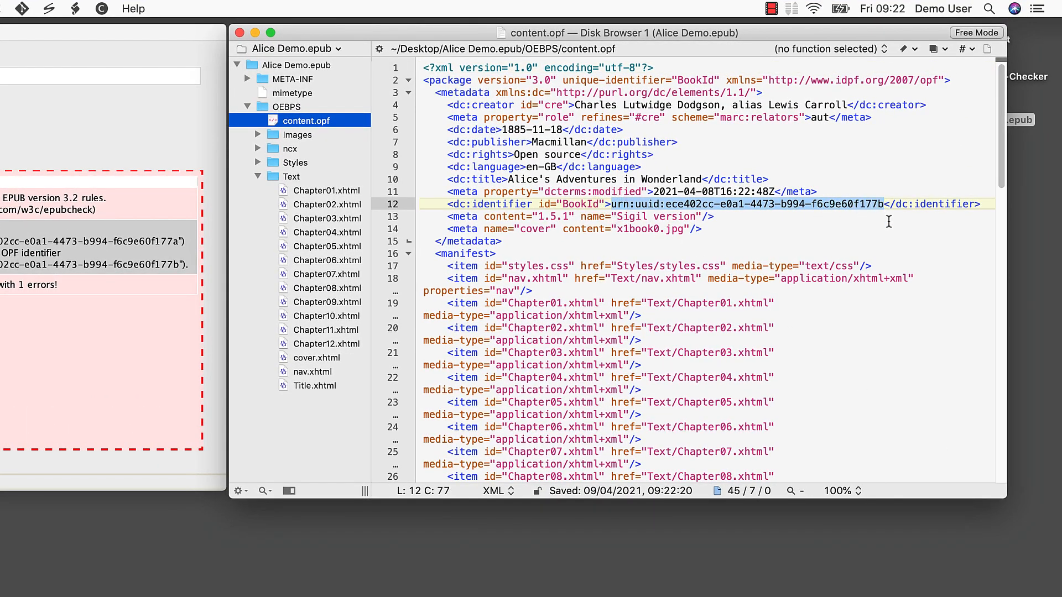
click(257, 149)
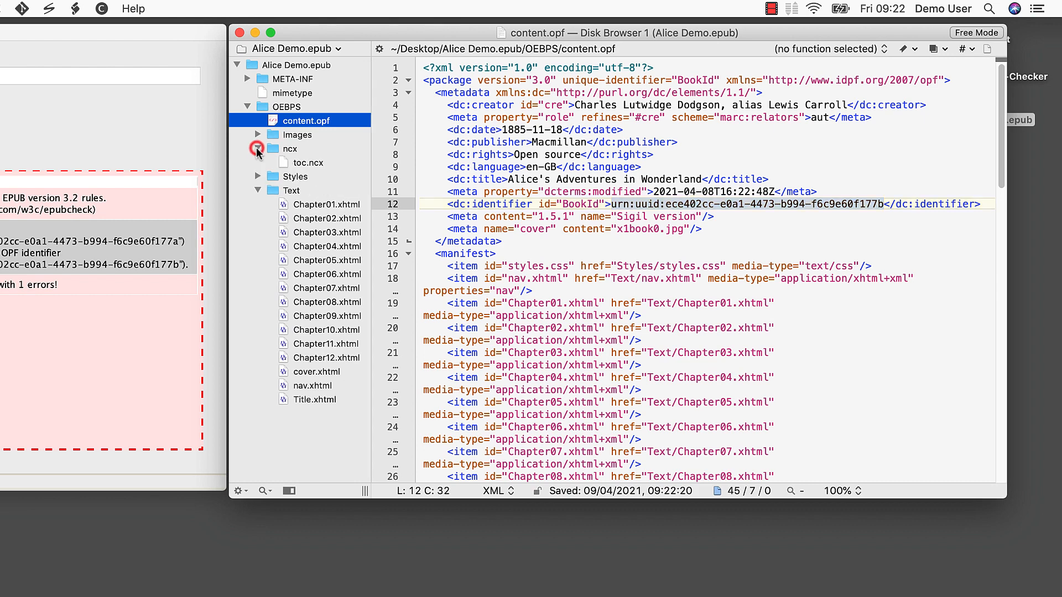
click(308, 162)
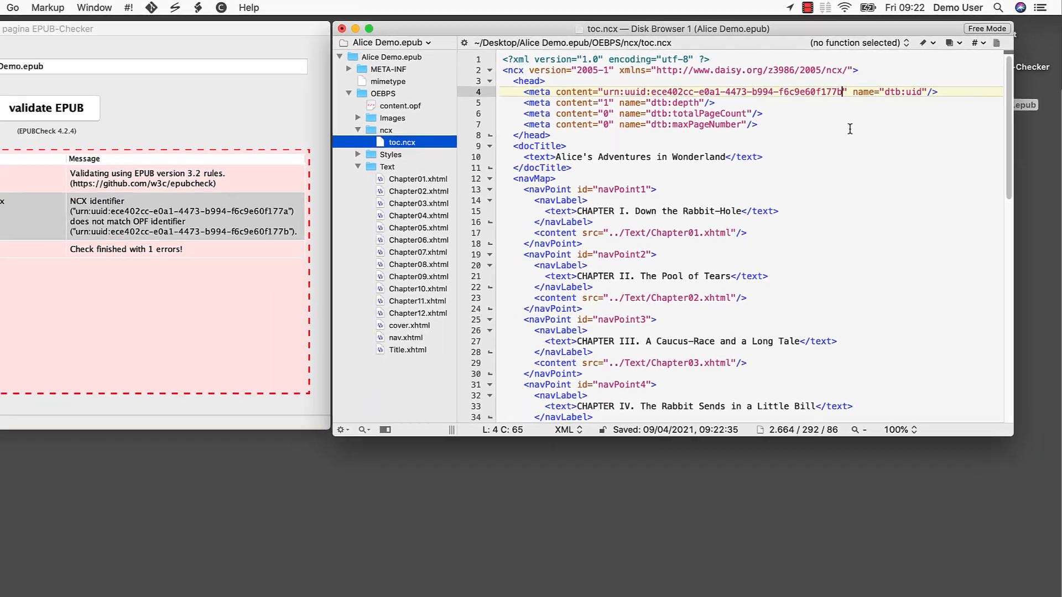
click(68, 7)
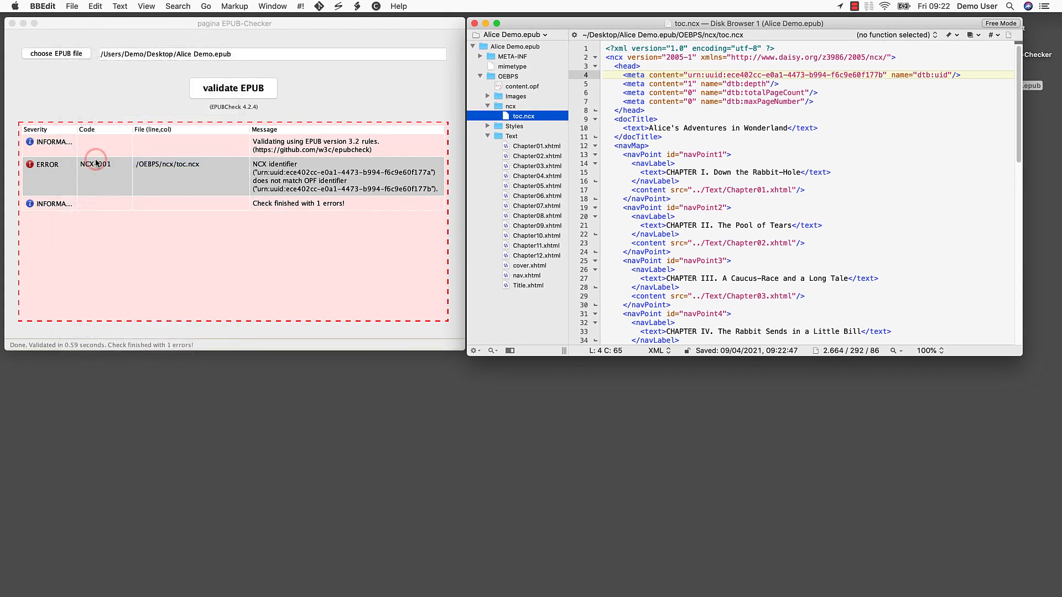
click(97, 164)
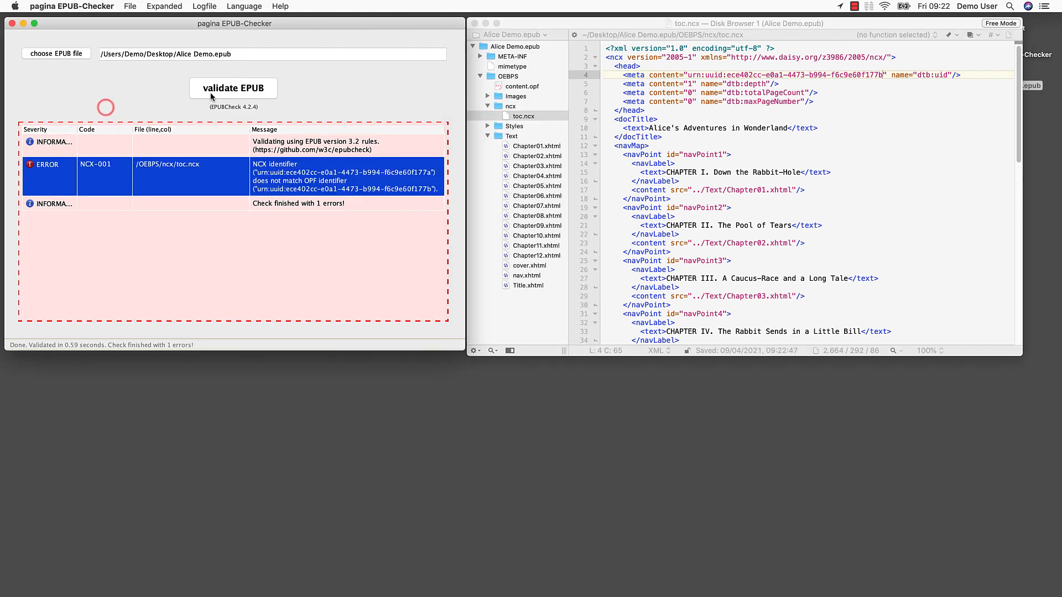
click(232, 88)
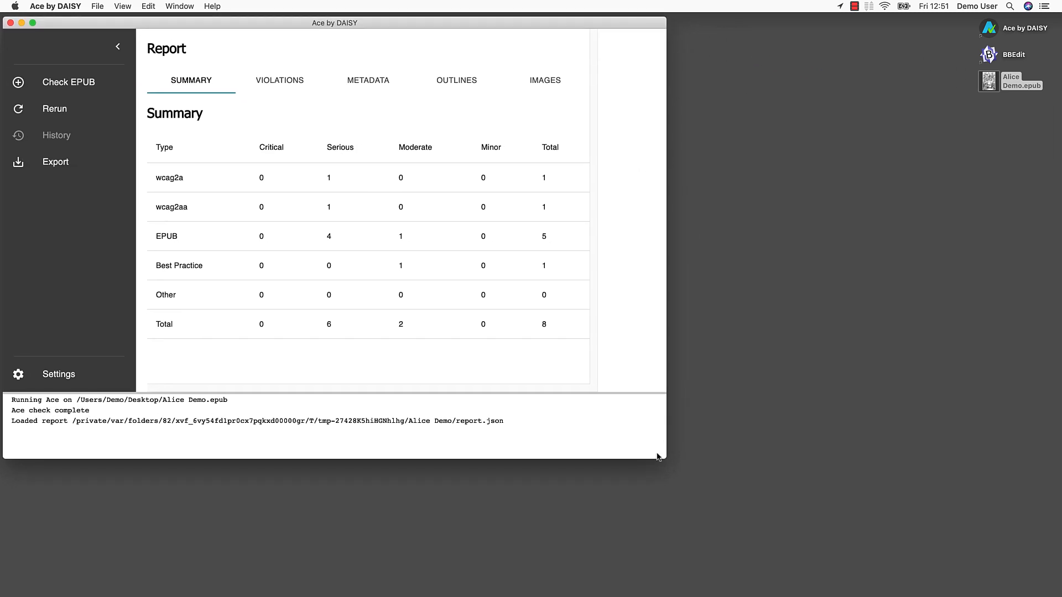
- Widen the Ace report window and show violations, led by missing schema:accessMode metadata
drag(666, 456, 842, 457)
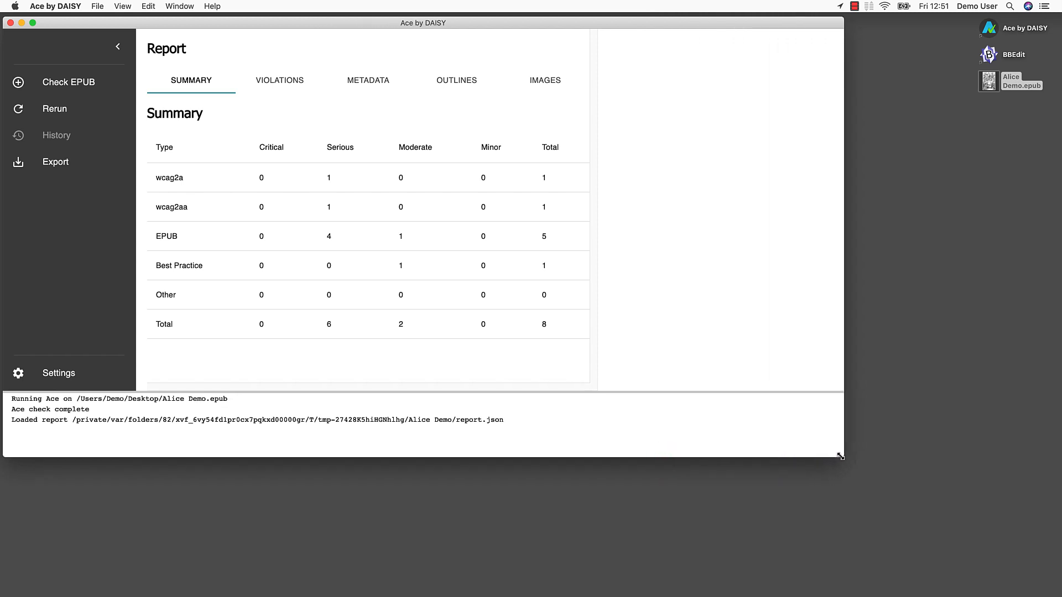
mouse_move(307, 104)
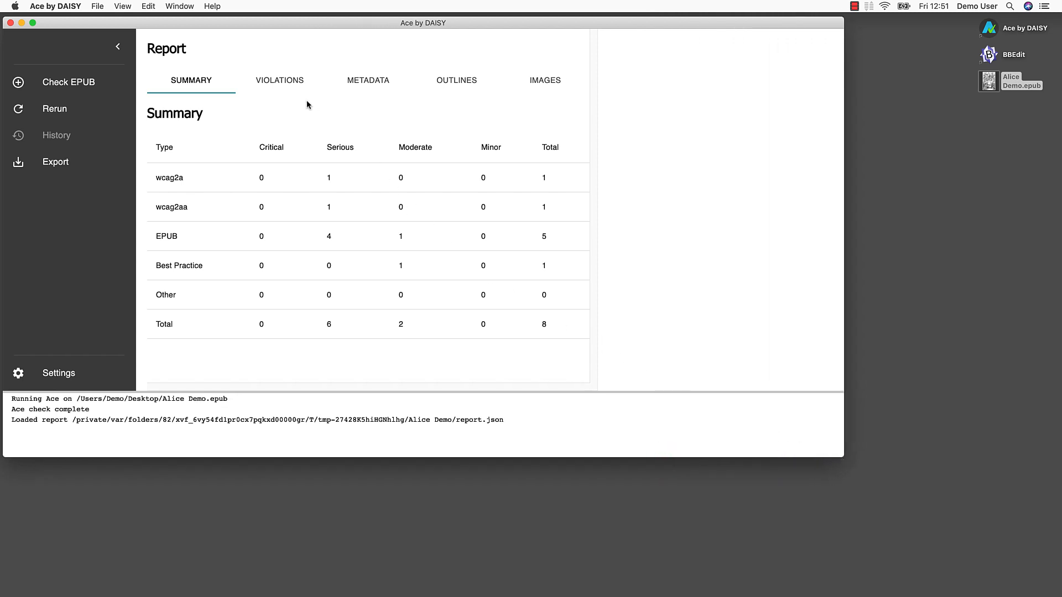
click(278, 80)
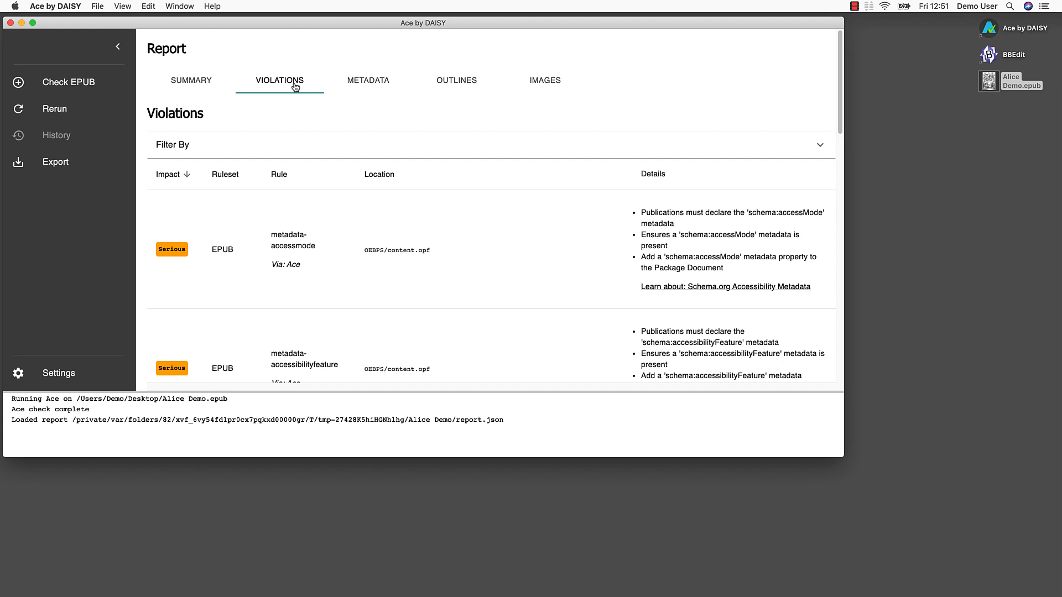
mouse_move(305, 90)
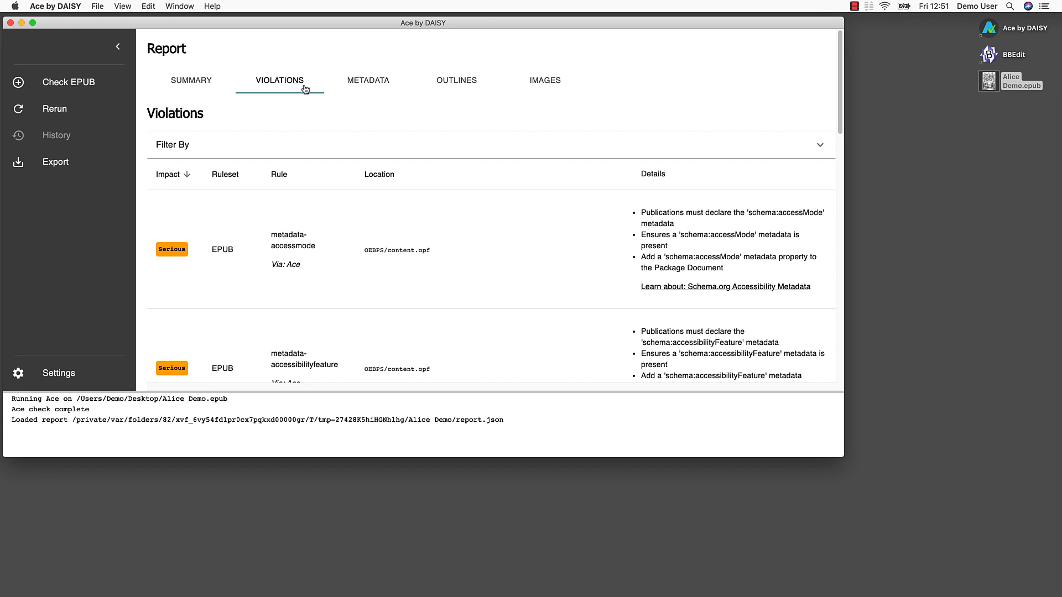
- Show the report metadata: creator Charles Lutwidge Dodgson, language en-GB, date and identifier
click(368, 81)
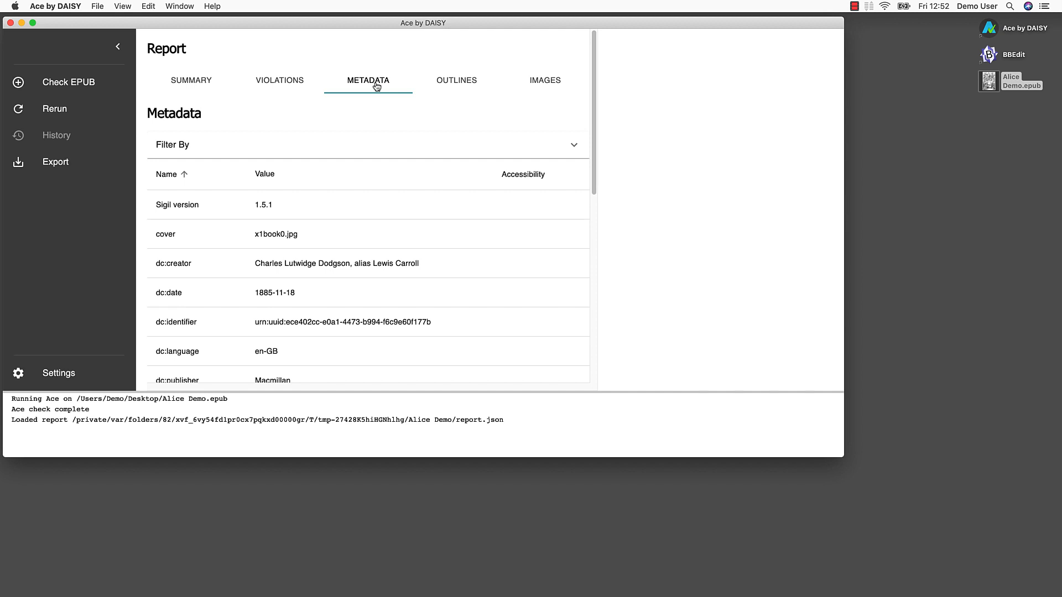
- Display the outlines, where the headings outline flags a missing h2 in Chapter II
click(457, 80)
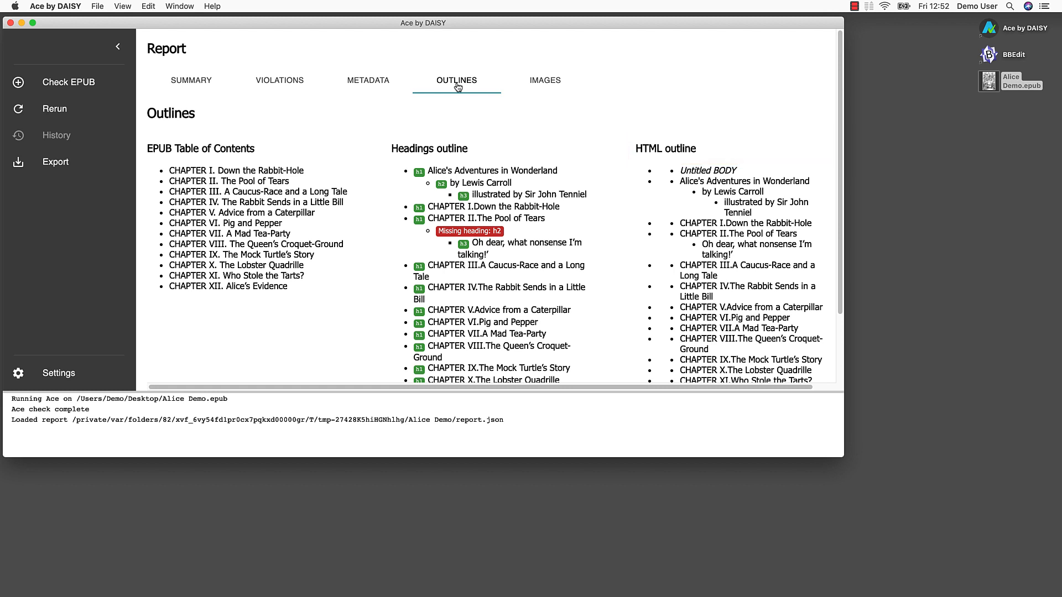
mouse_move(548, 86)
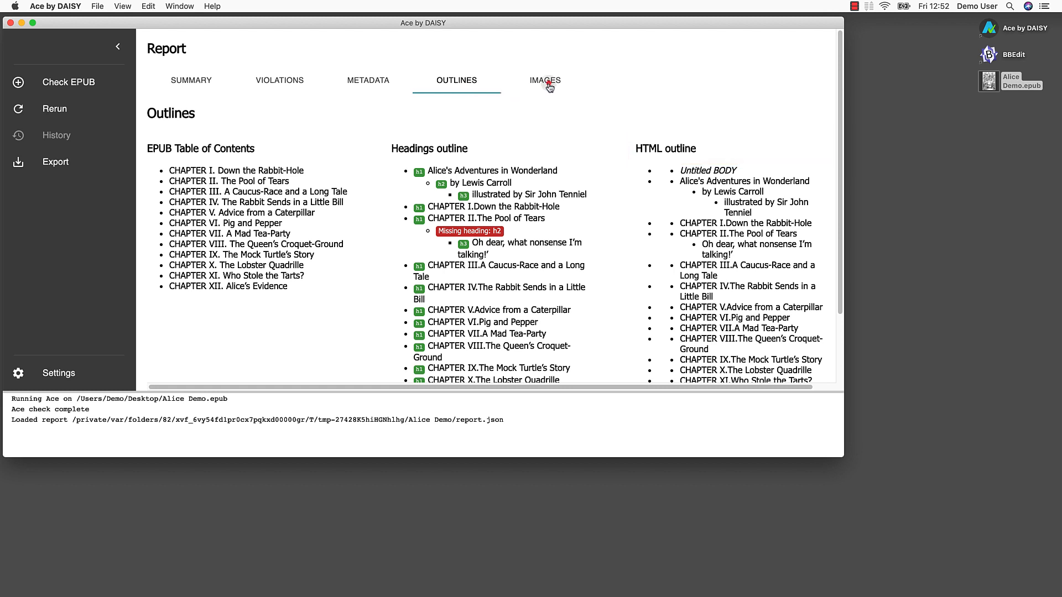
- List the book's images and review alt text such as 'Alice growing tall in court'
click(545, 81)
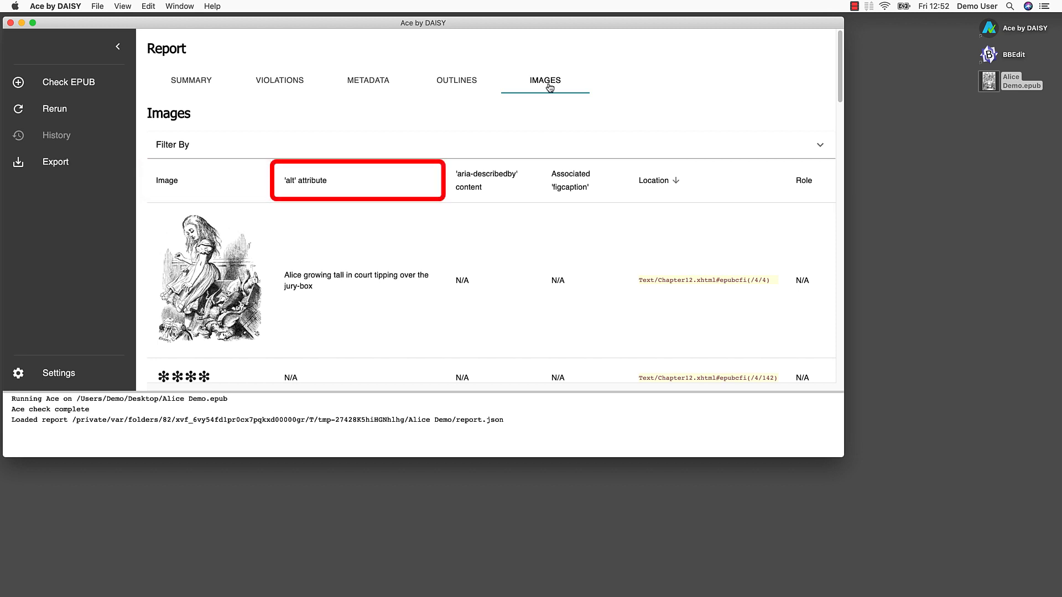
click(486, 183)
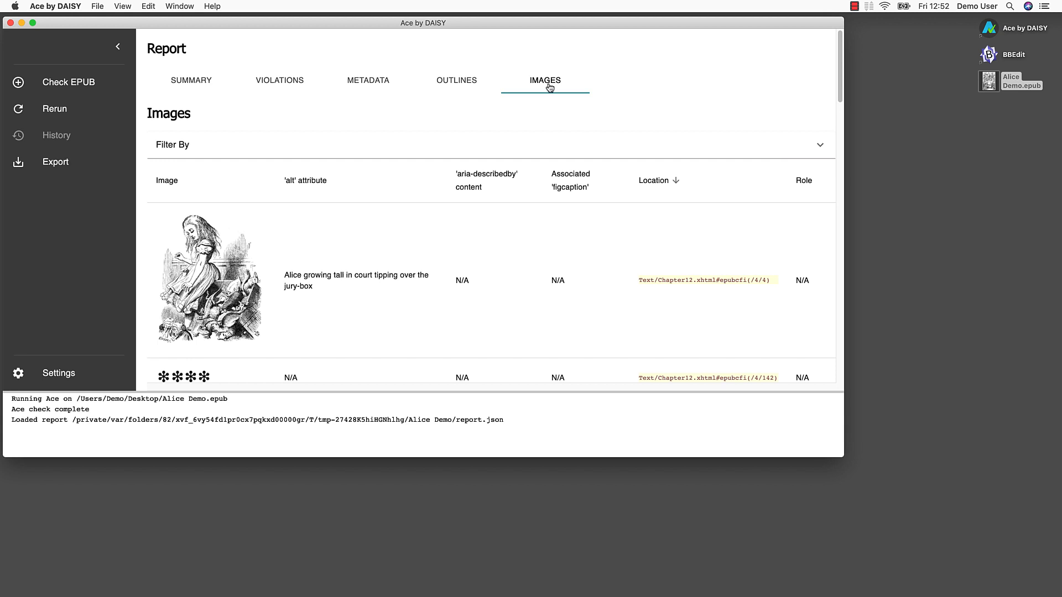
mouse_move(284, 87)
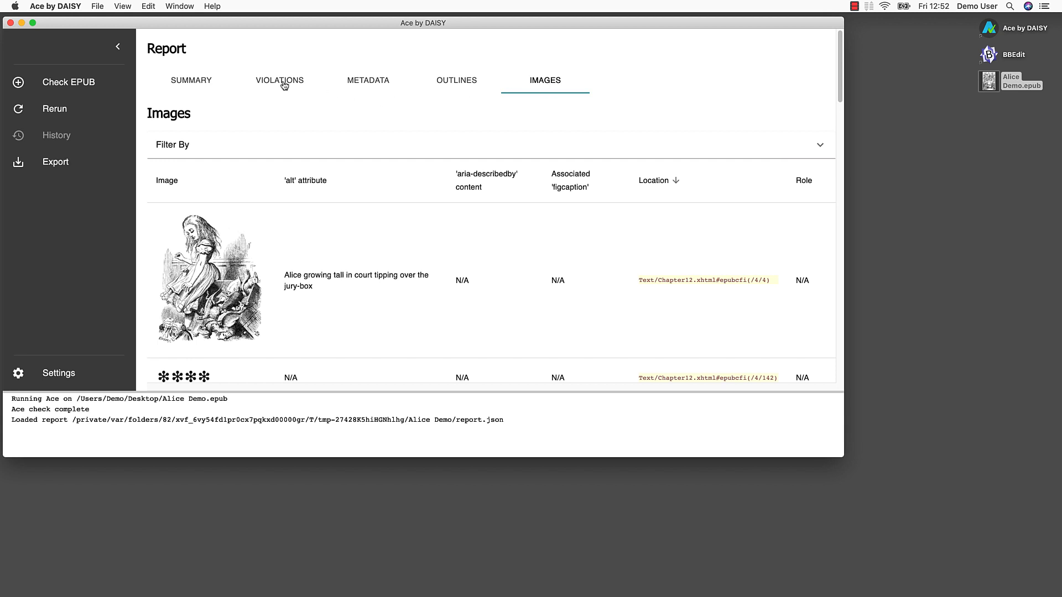
- Return to the violations list, led by missing schema:accessMode and accessibilityFeature metadata
click(284, 84)
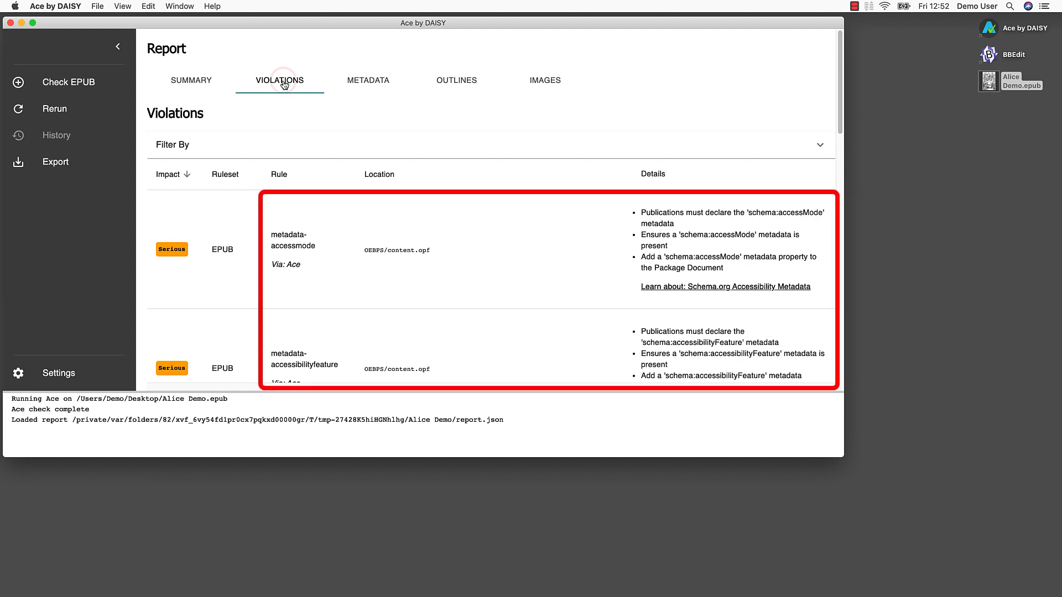
mouse_move(510, 92)
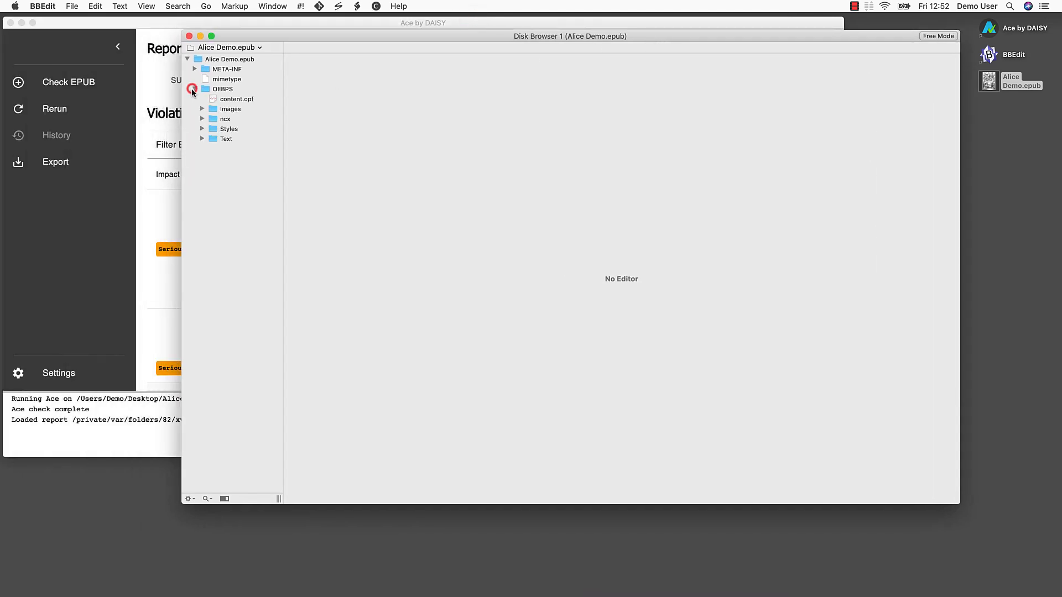
- Open content.opf and save it with schema:accessMode, accessibilityFeature and accessibilitySummary metadata
double_click(237, 99)
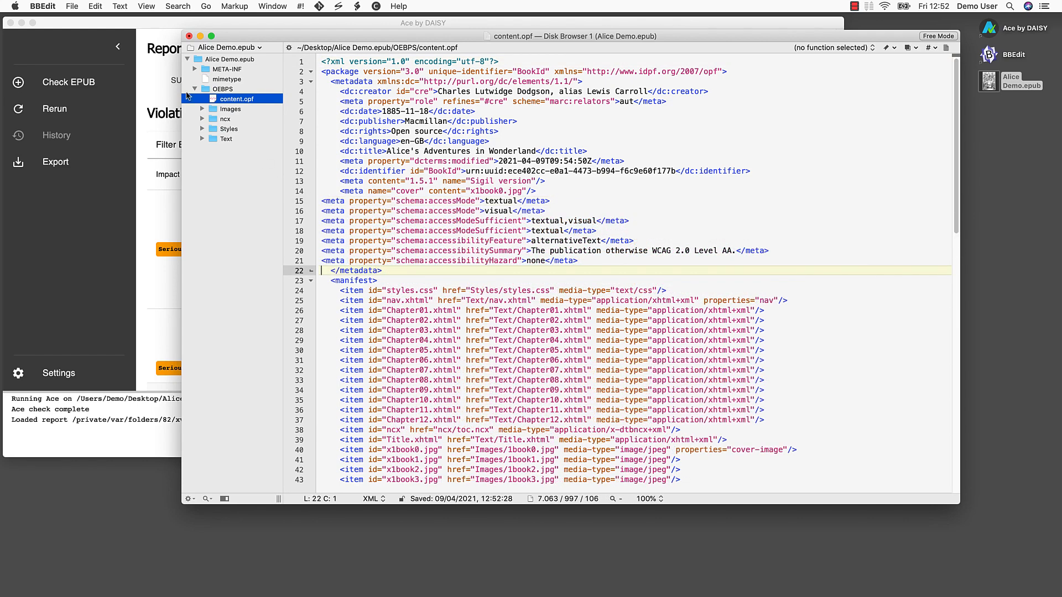
click(81, 7)
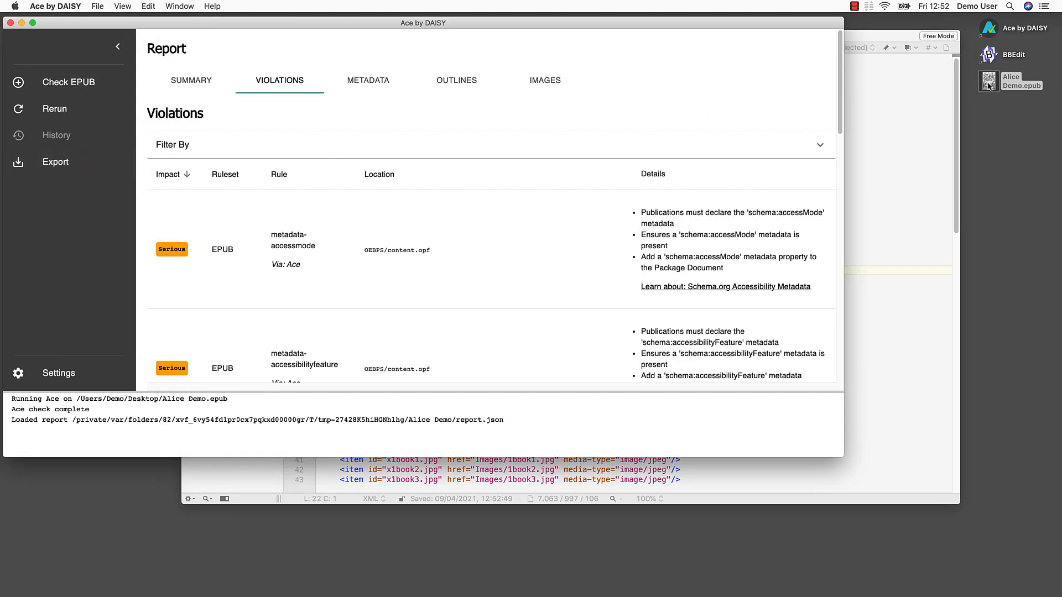
- Rerun the Ace accessibility check on the edited Alice Demo EPUB
click(54, 109)
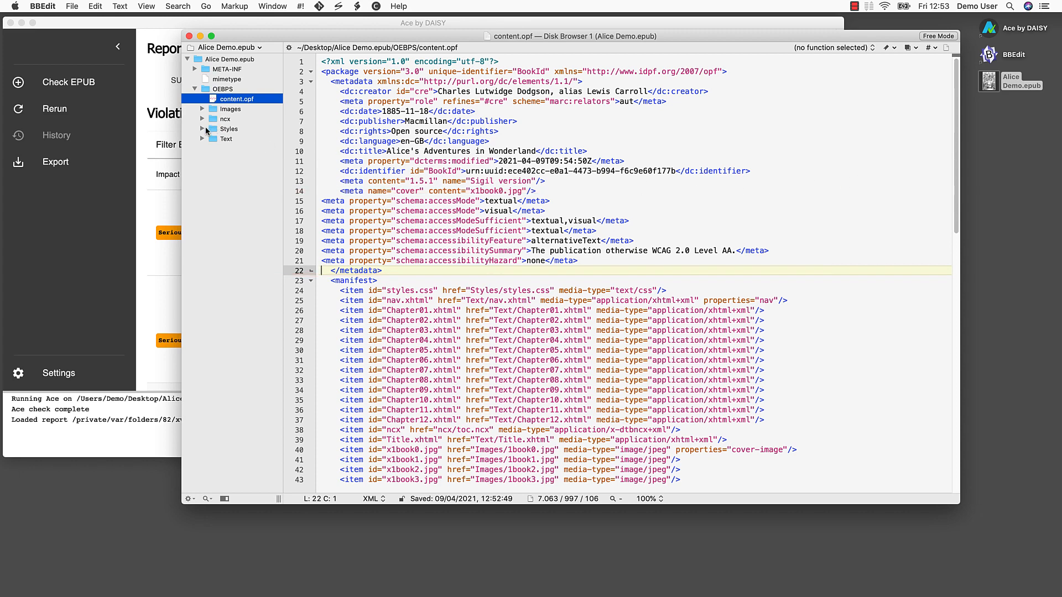
- Open Chapter03.xhtml and save it with en-GB language, then open styles.css
click(203, 139)
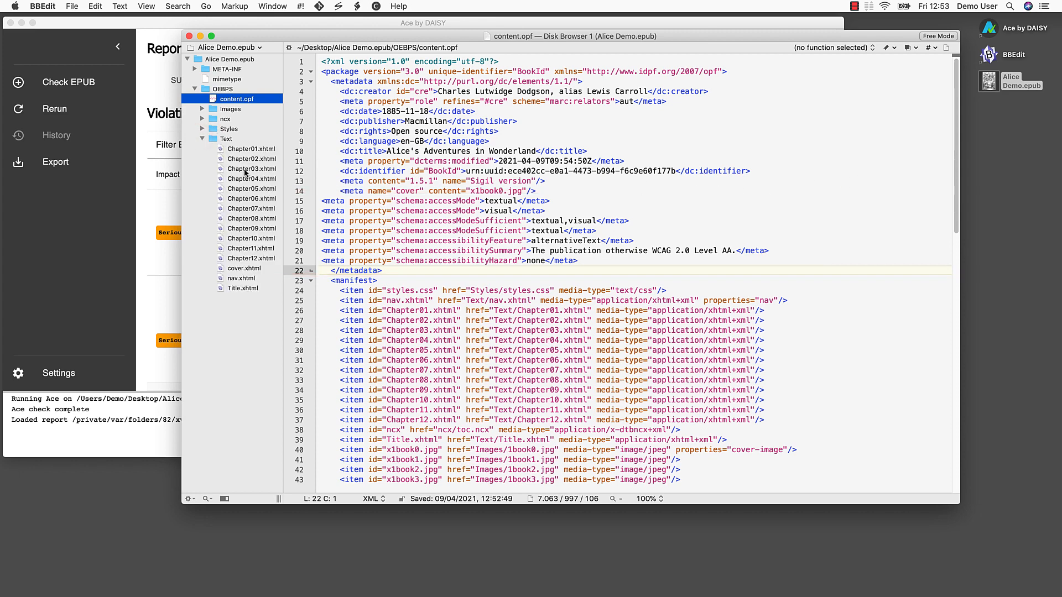
click(251, 168)
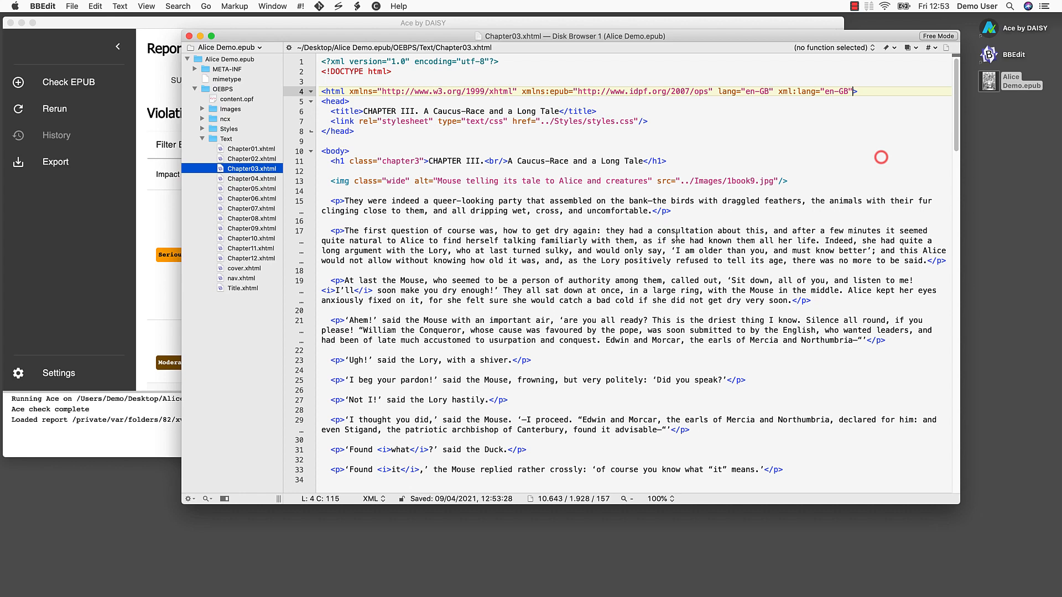
click(240, 139)
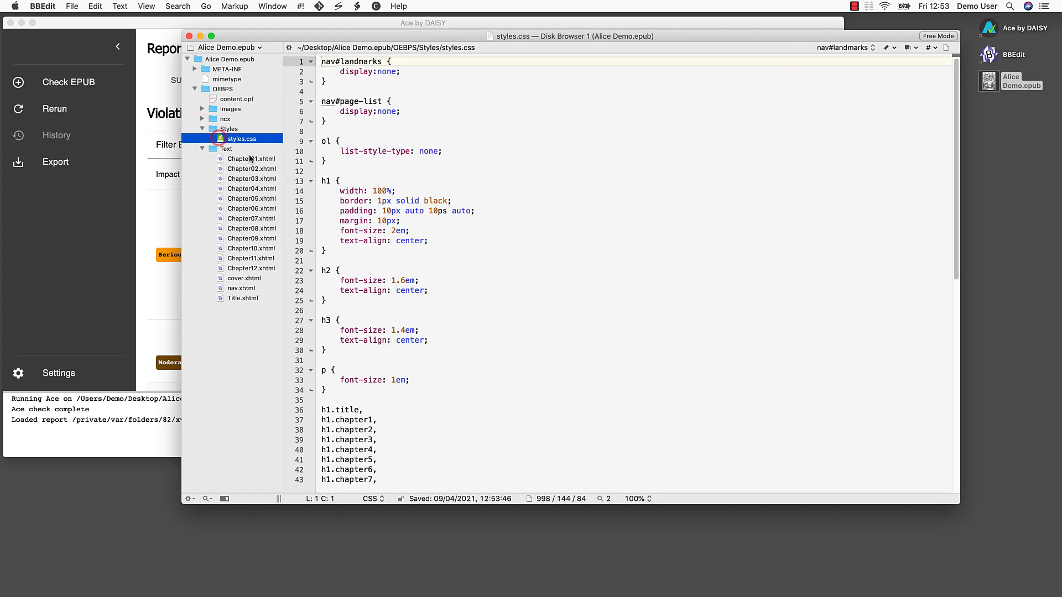
- Change the h1.chapter5 heading background from #00B400 to #333333
scroll(down, 3)
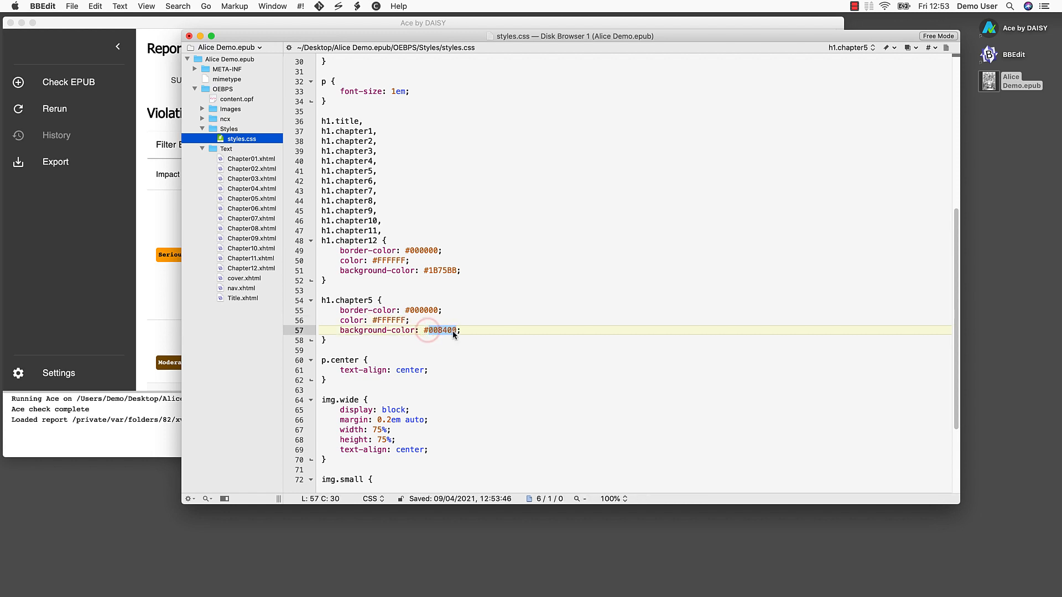
text(333333)
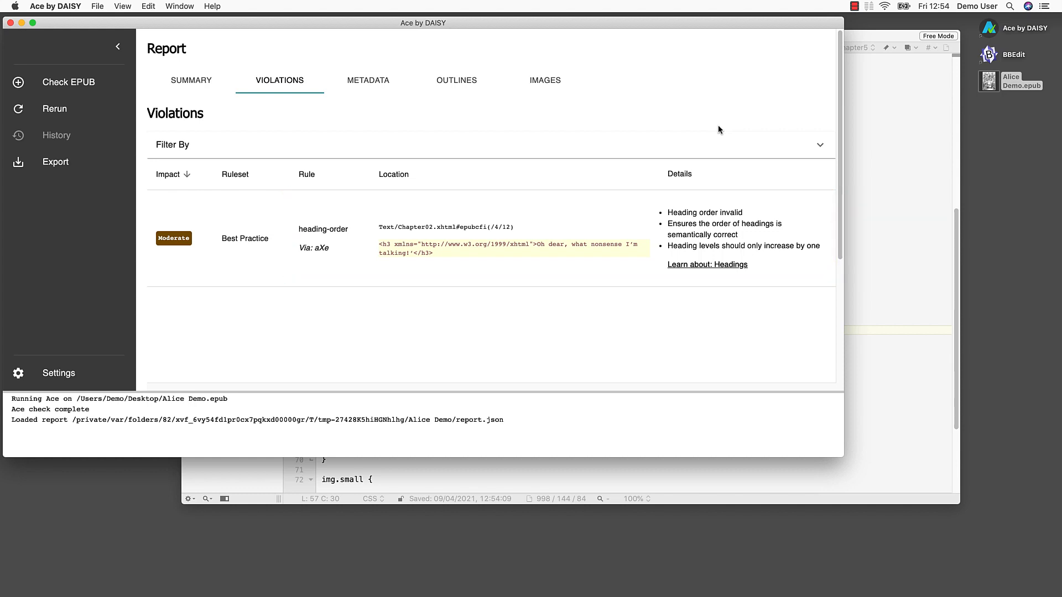
- Check Ace's headings outline for the missing h2 under Chapter II
click(456, 80)
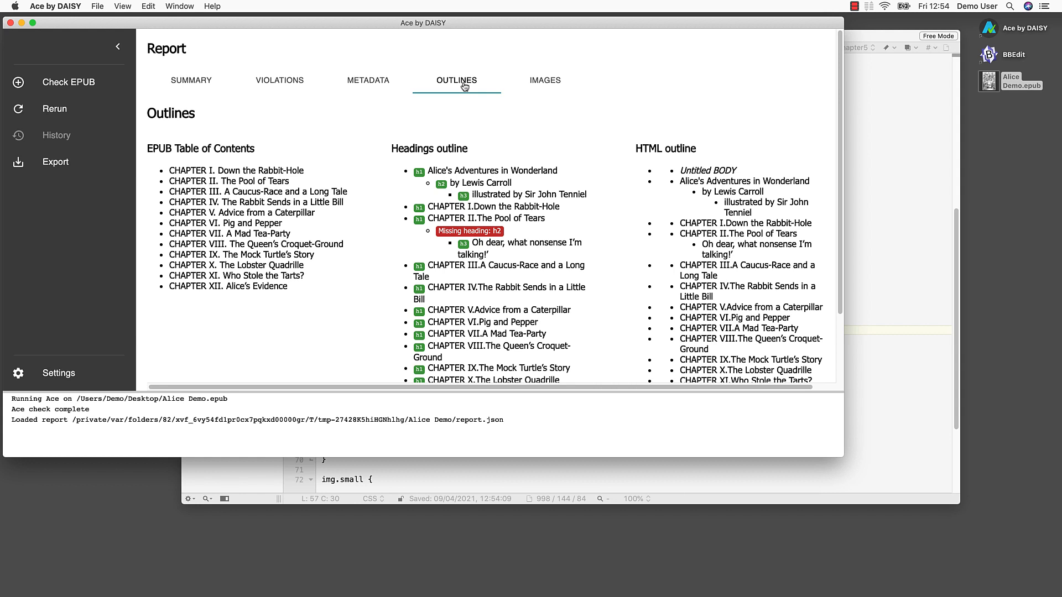
mouse_move(912, 221)
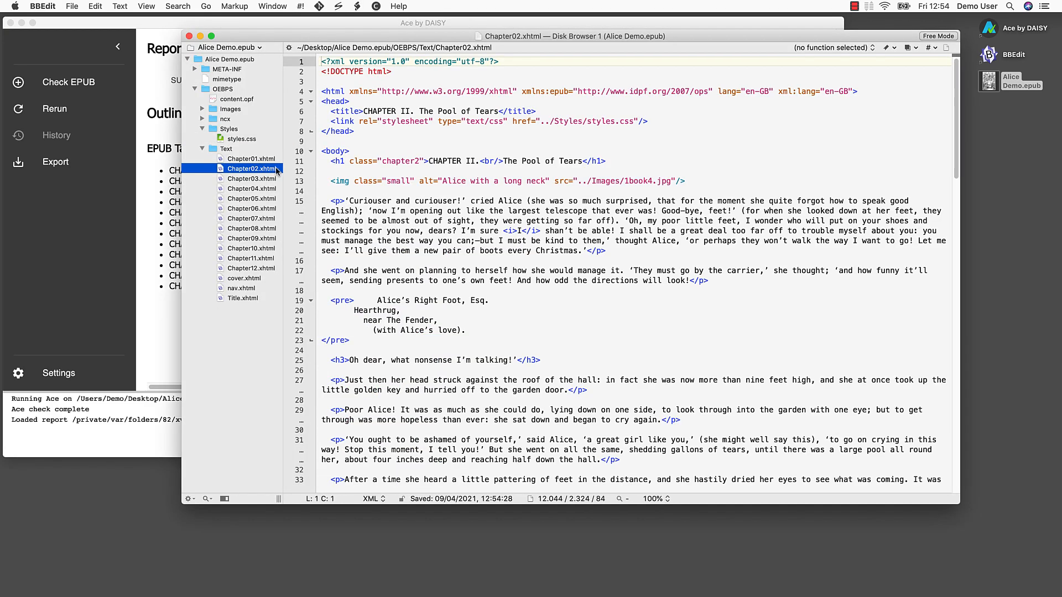
- Change the 'Oh dear, what nonsense I'm talking!' heading on line 25 from h3 to h2
click(329, 161)
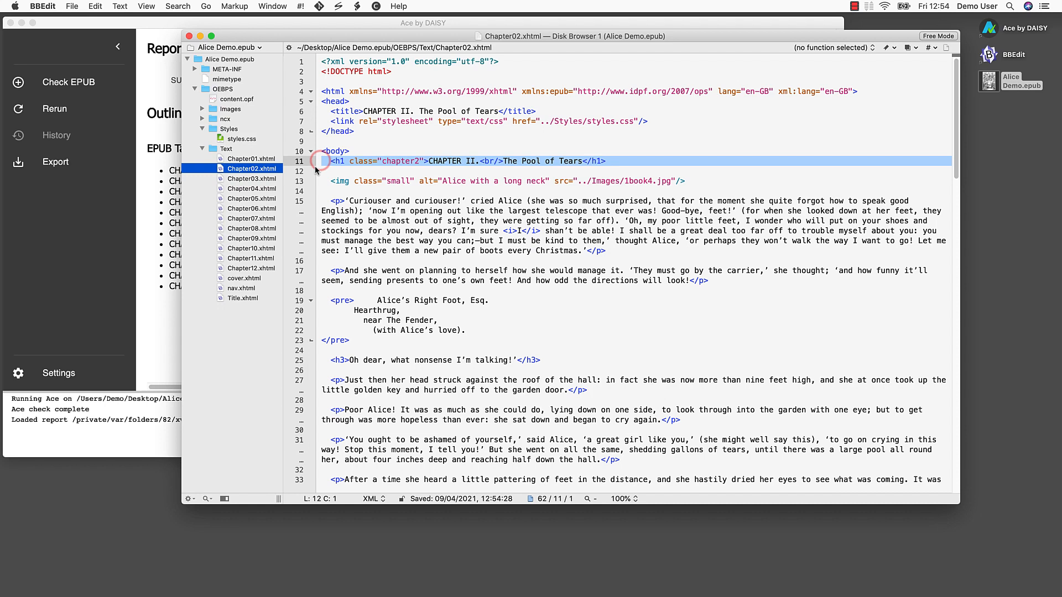
click(330, 360)
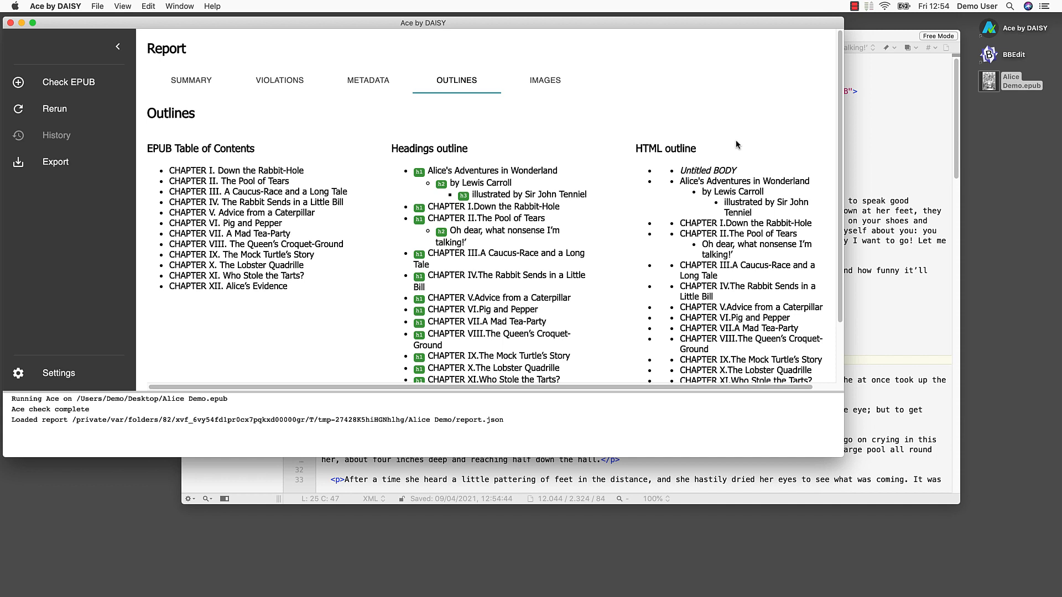
- Confirm no violations remain and review the book's creator, date, language, publisher and title metadata
click(275, 84)
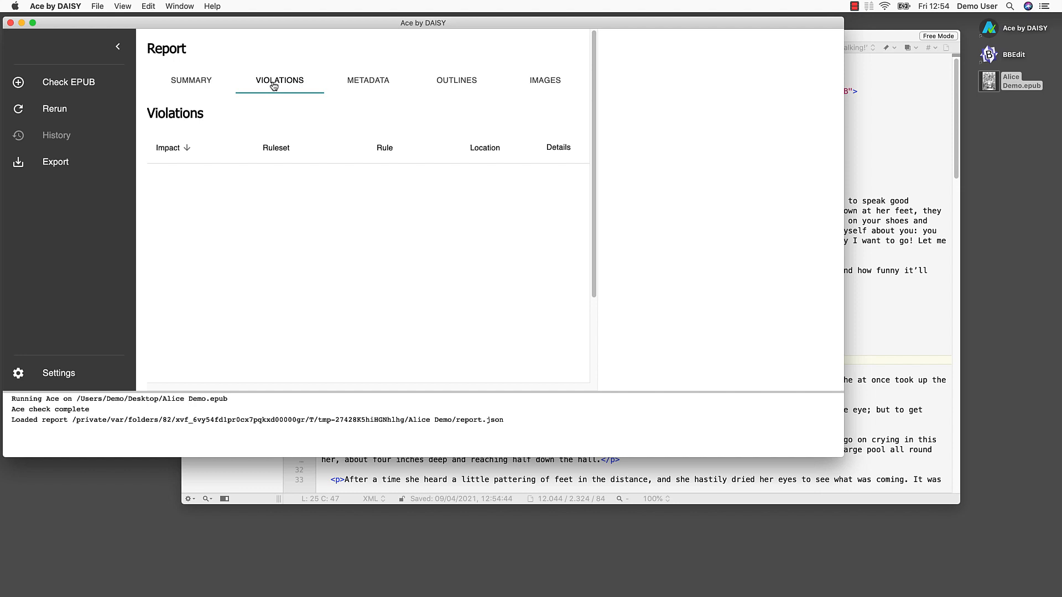
click(368, 80)
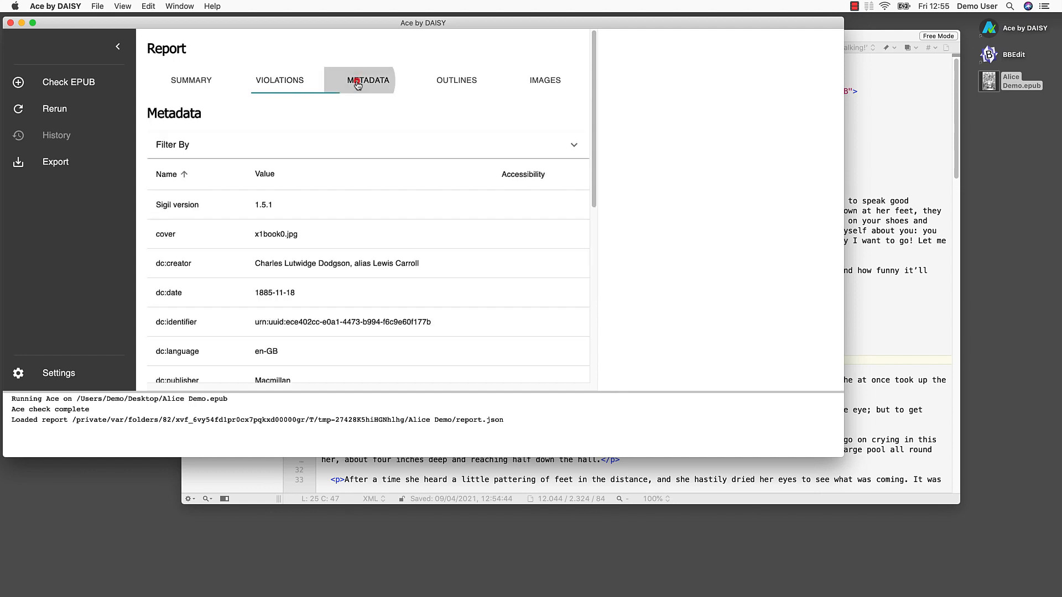
click(359, 83)
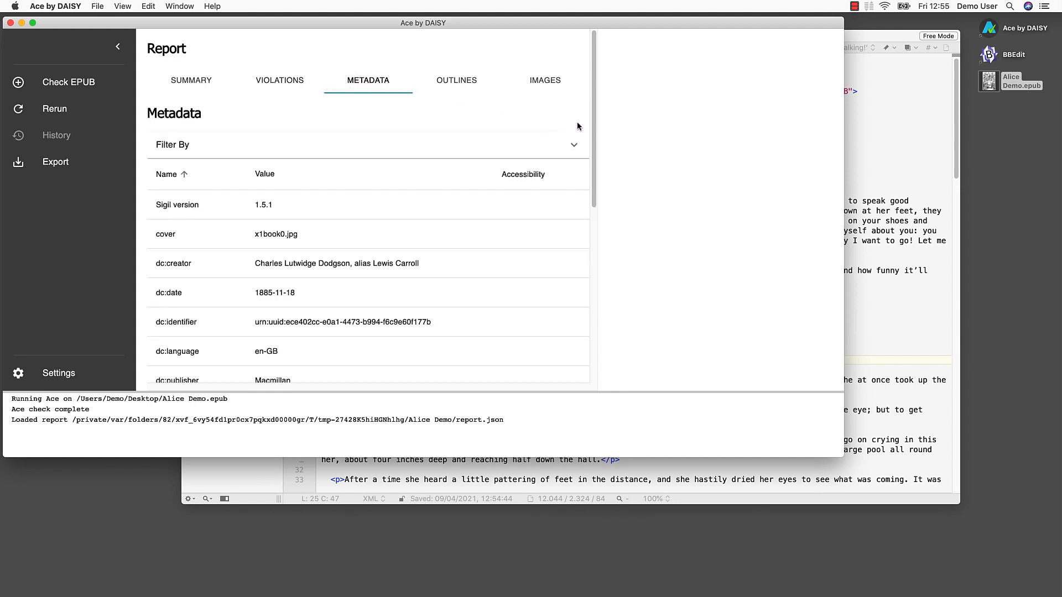
scroll(down, 3)
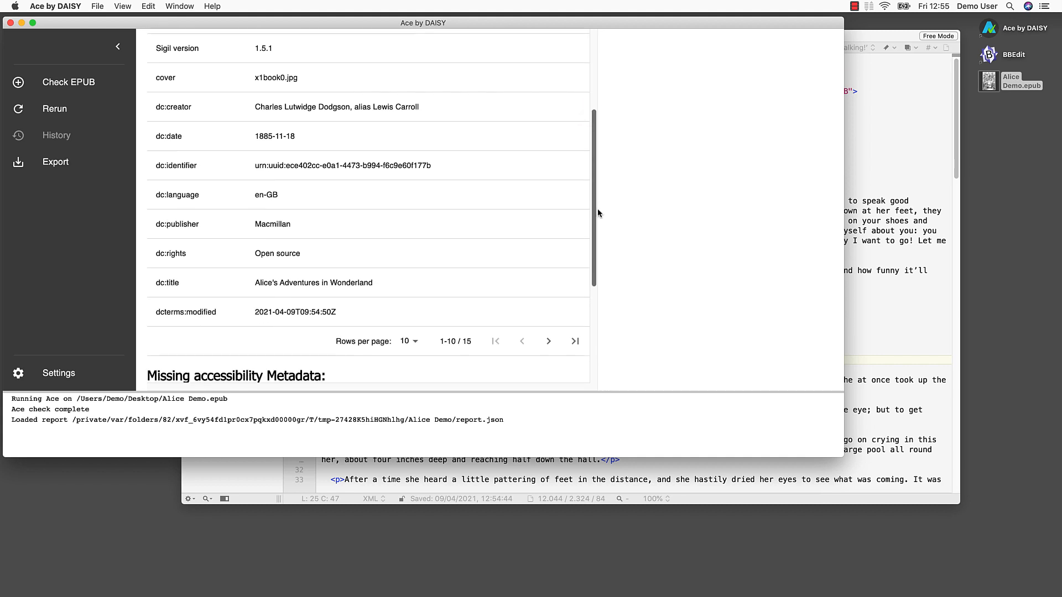
scroll(down, 3)
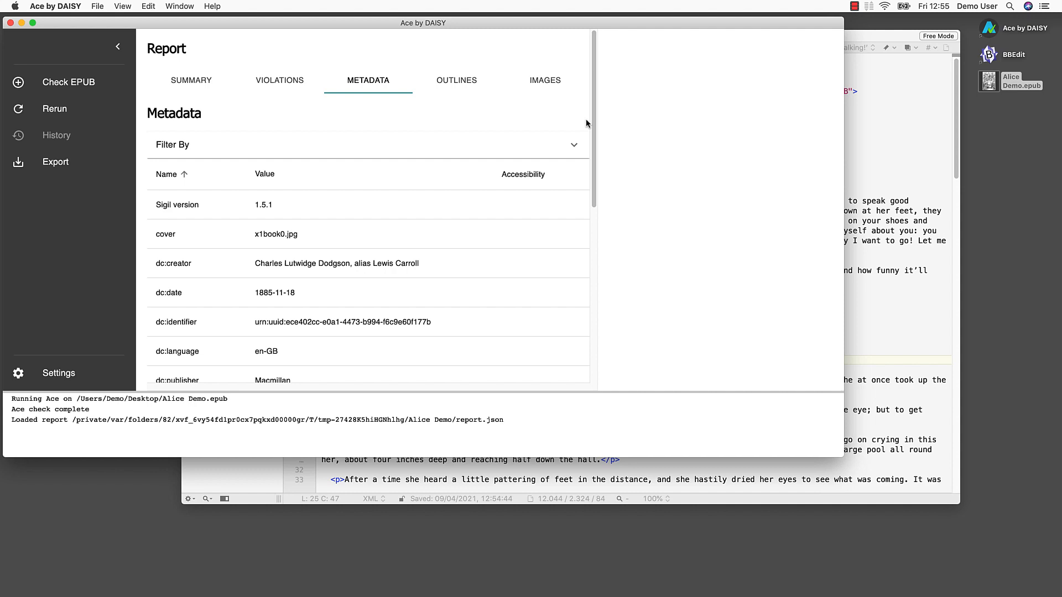
click(545, 80)
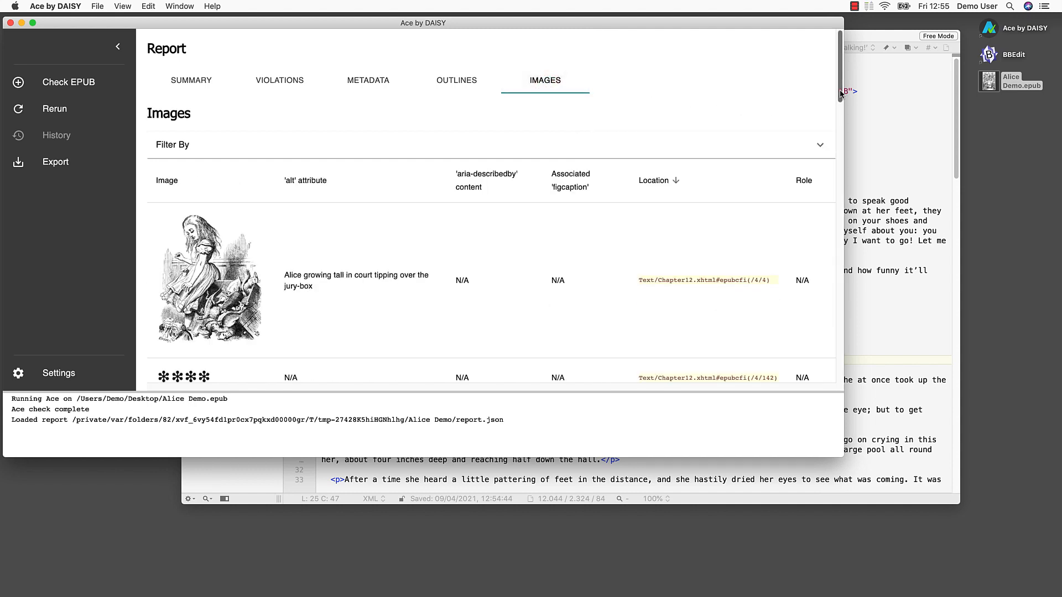
- Scroll the images table to the asterisk ornament lacking alt text and role
scroll(down, 3)
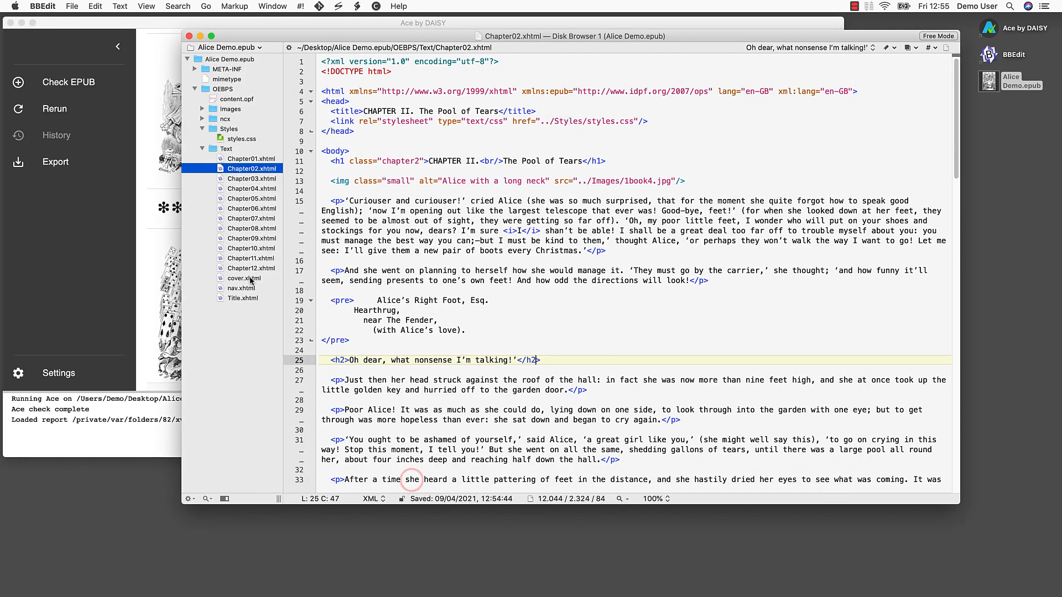
- Add role="presentation" to the sparkles image tag near line 180 of Chapter12.xhtml
click(252, 268)
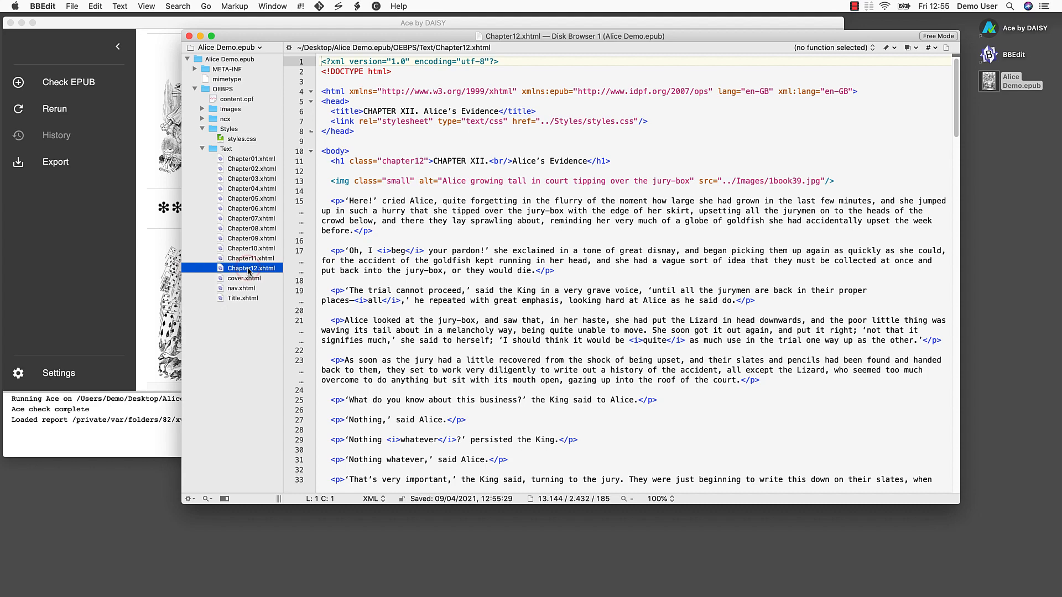
mouse_move(916, 174)
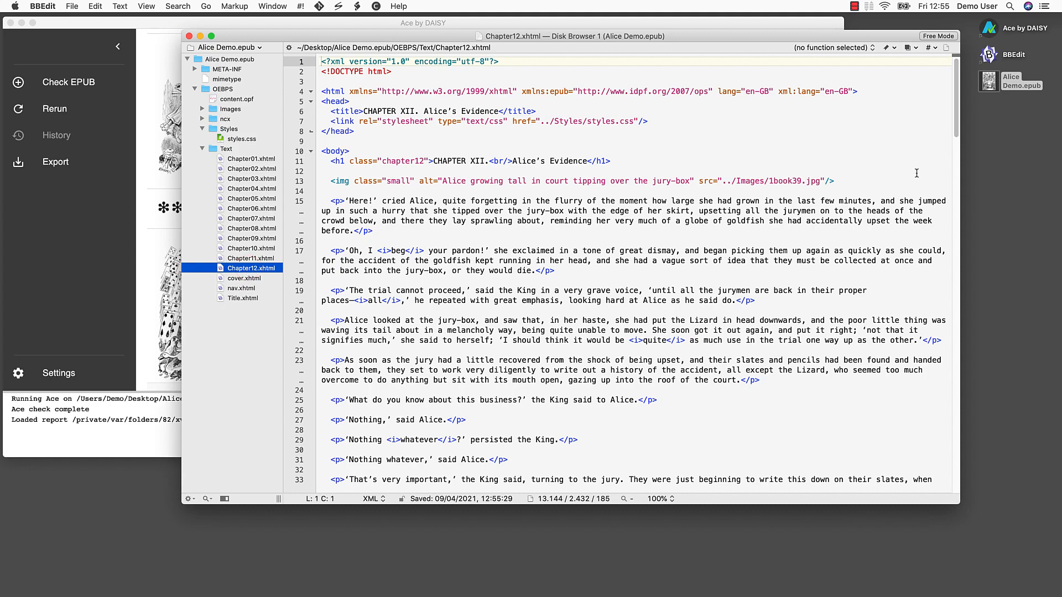
scroll(down, 3)
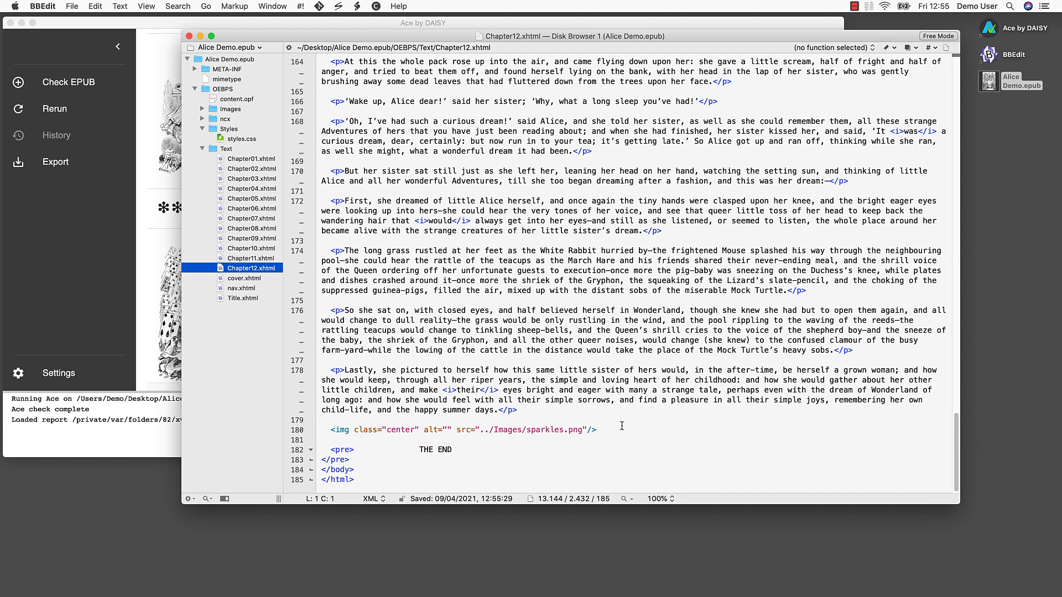
click(587, 430)
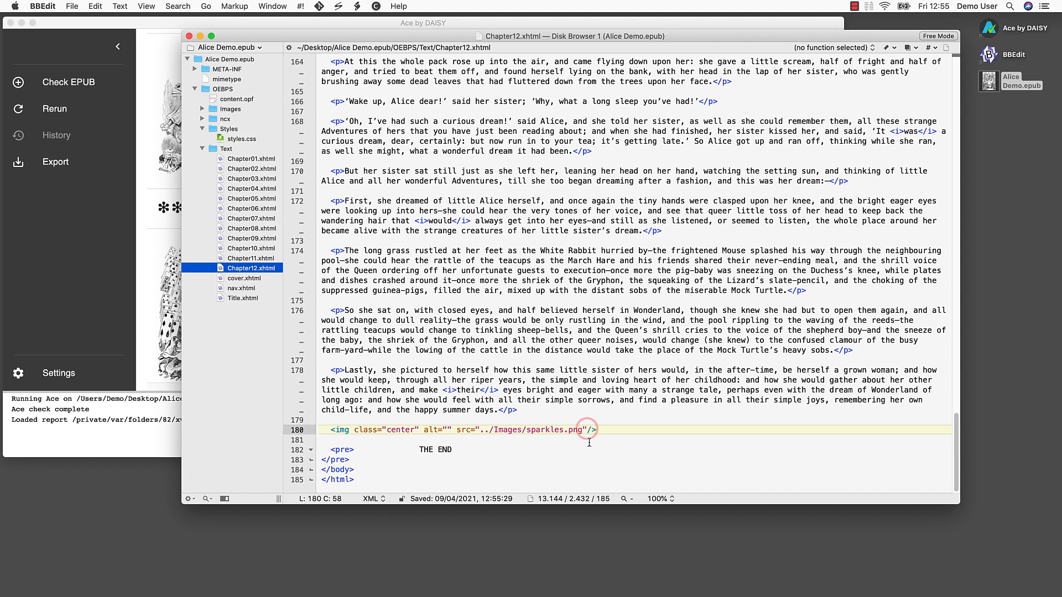
text(role="")
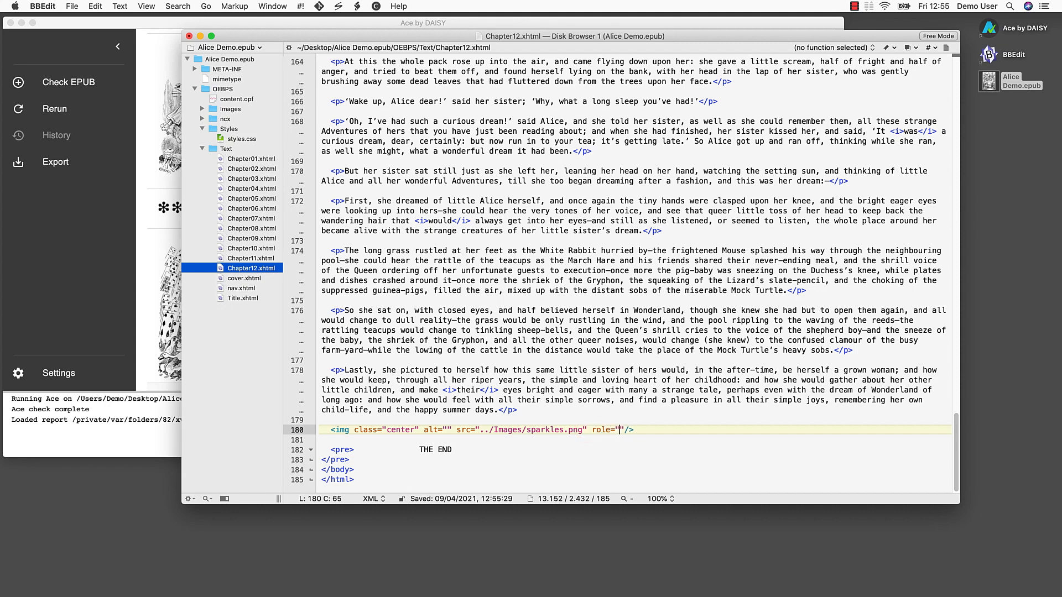
text(presentat)
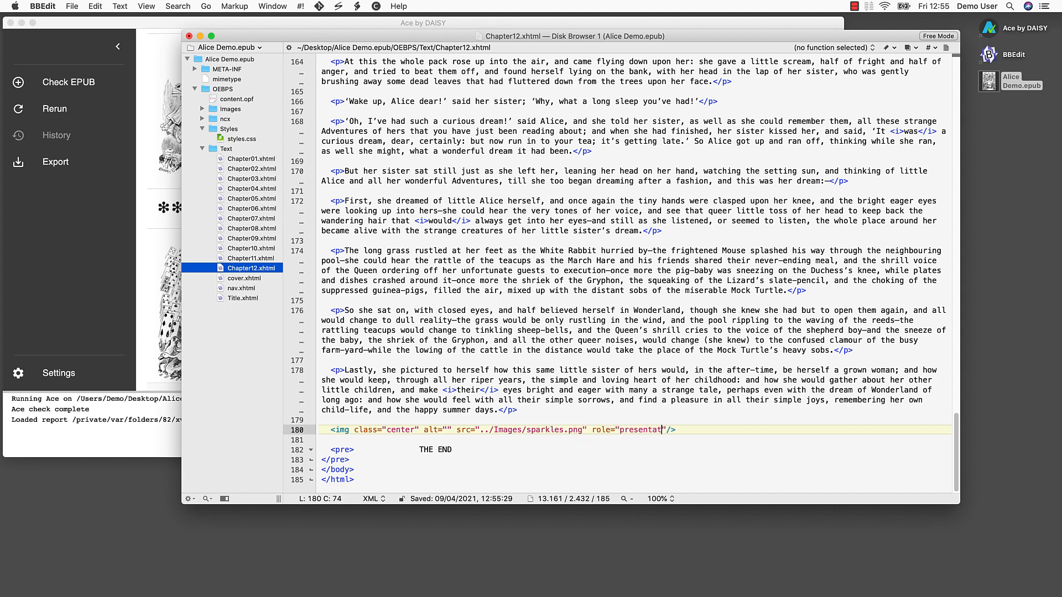
text(ion)
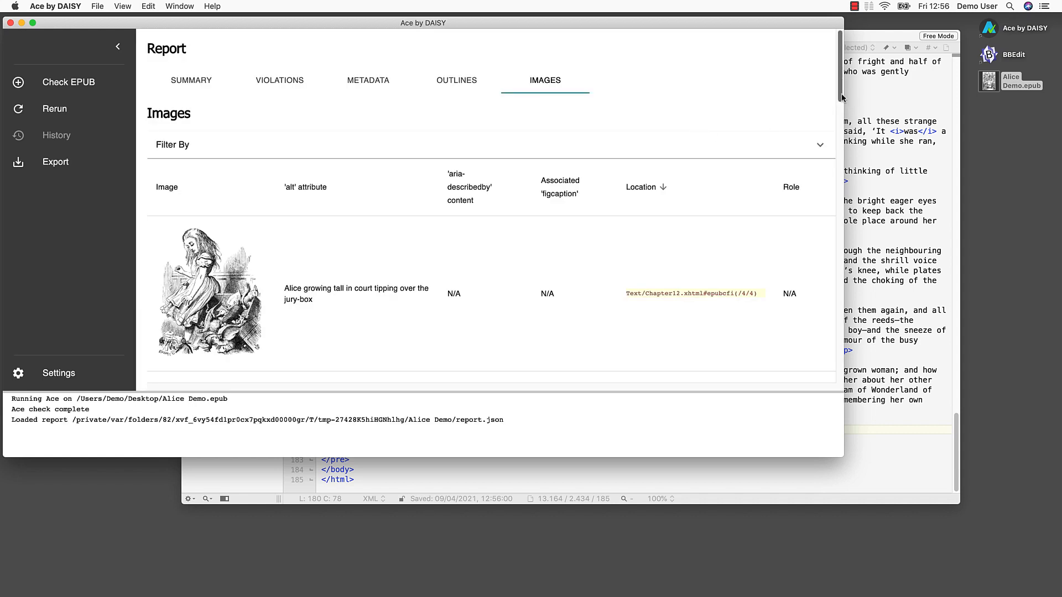
- Scroll Ace's images report to the playing-cards picture whose alt text is 'Image'
scroll(down, 3)
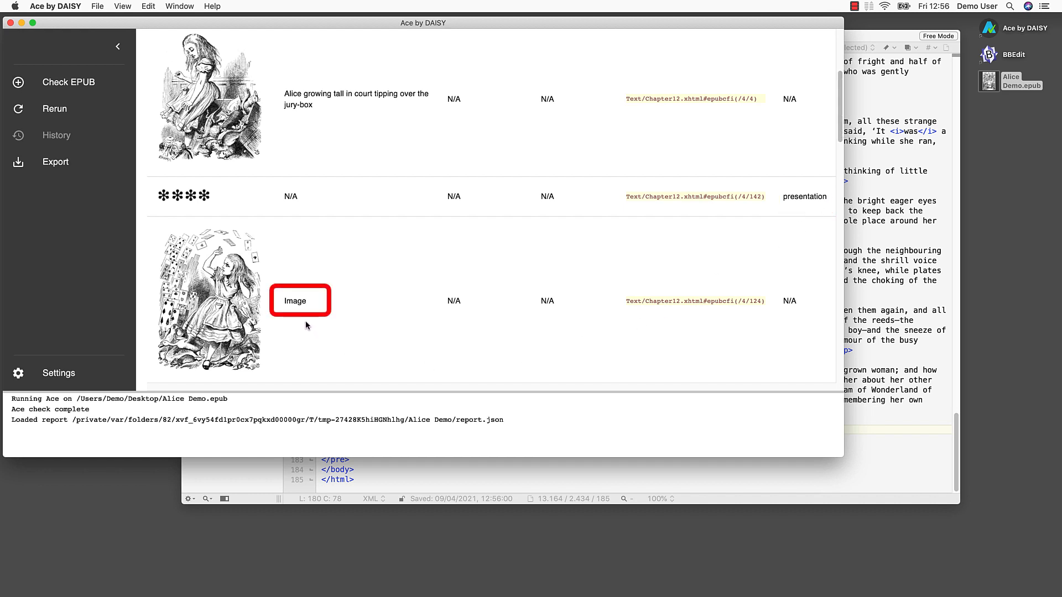
mouse_move(316, 327)
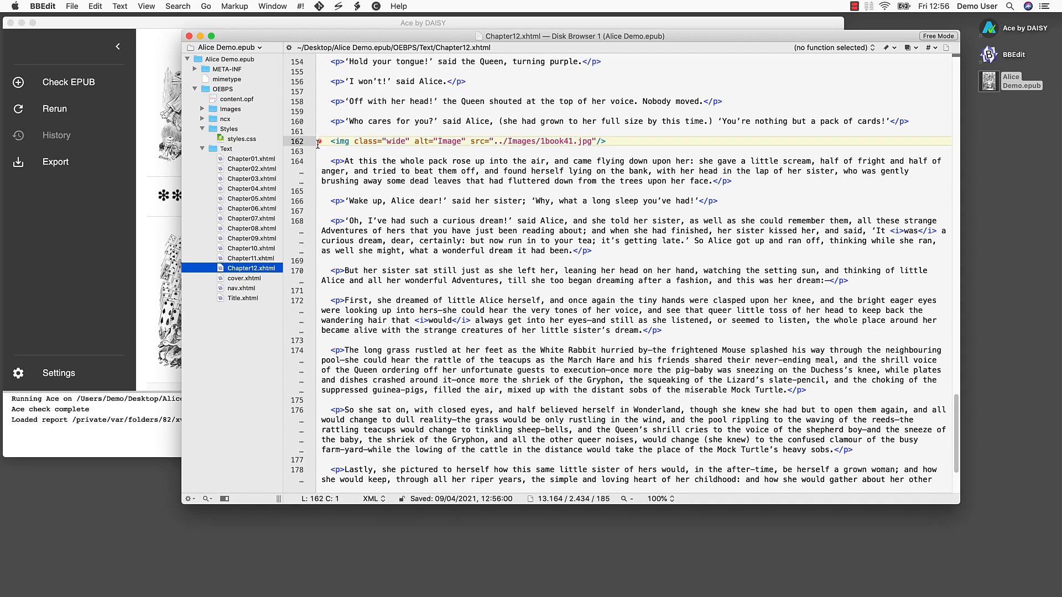
- Replace the card-scene picture's 'Image' alt text with 'Alice in the shower of playing cards'
click(439, 141)
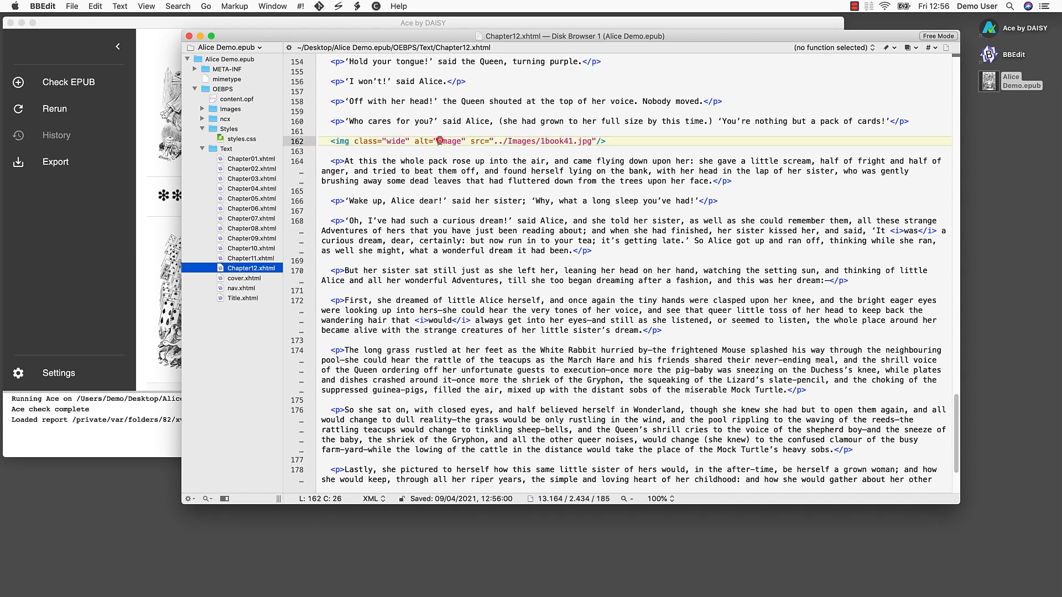
text(Alice in the shower of playing cards)
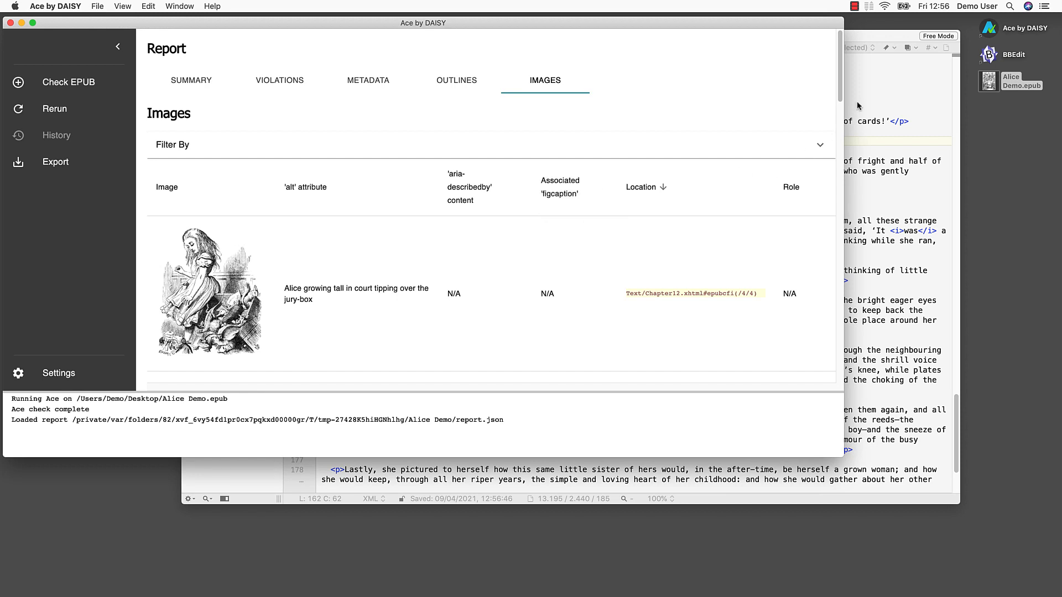
- Scroll Chapter12.xhtml down to the King of Hearts img tag with 'Image:' alt text
scroll(down, 3)
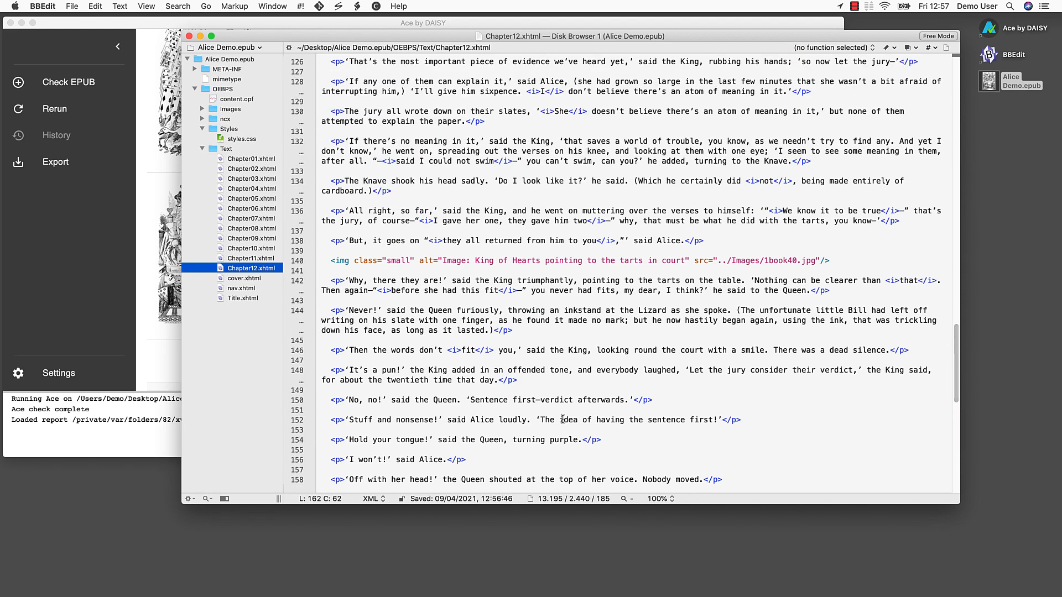
- Place the cursor in the King of Hearts image's alt attribute
click(475, 260)
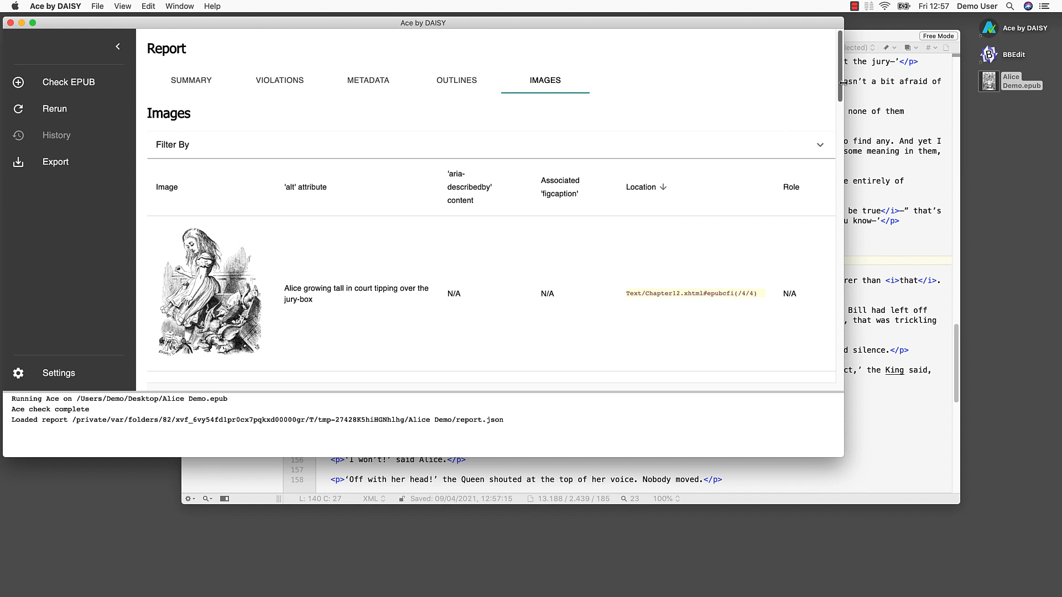
- Scroll the Ace Images list past Gryphon sleeping to the first page's pagination controls
scroll(down, 3)
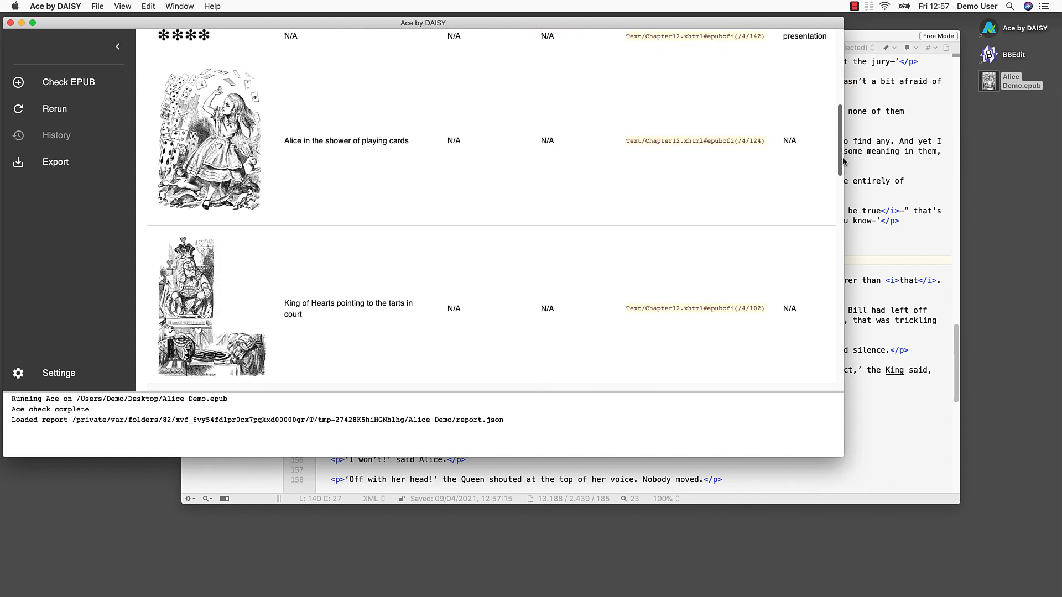
scroll(down, 3)
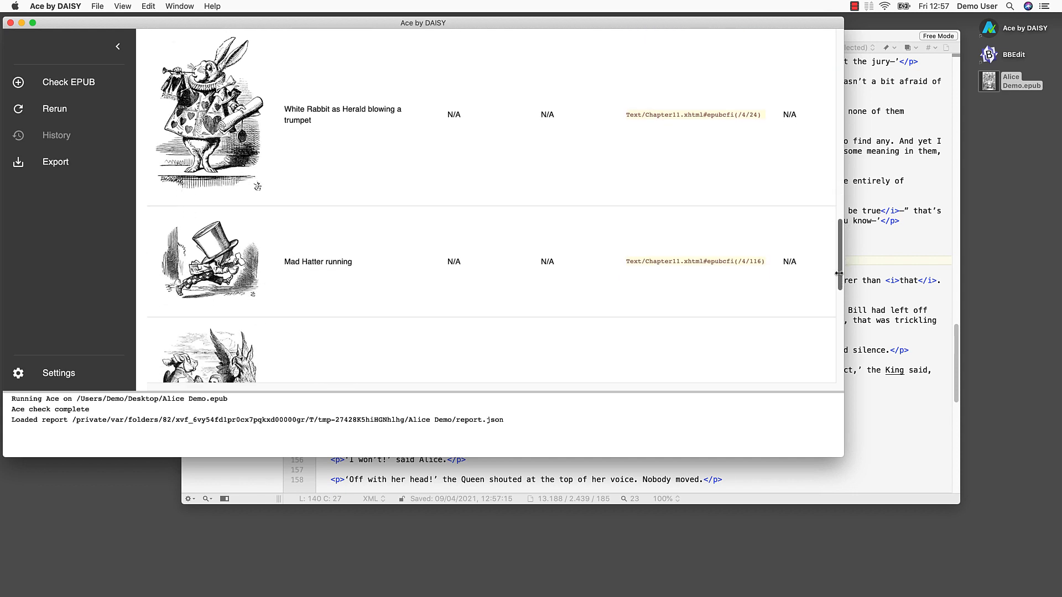
scroll(down, 3)
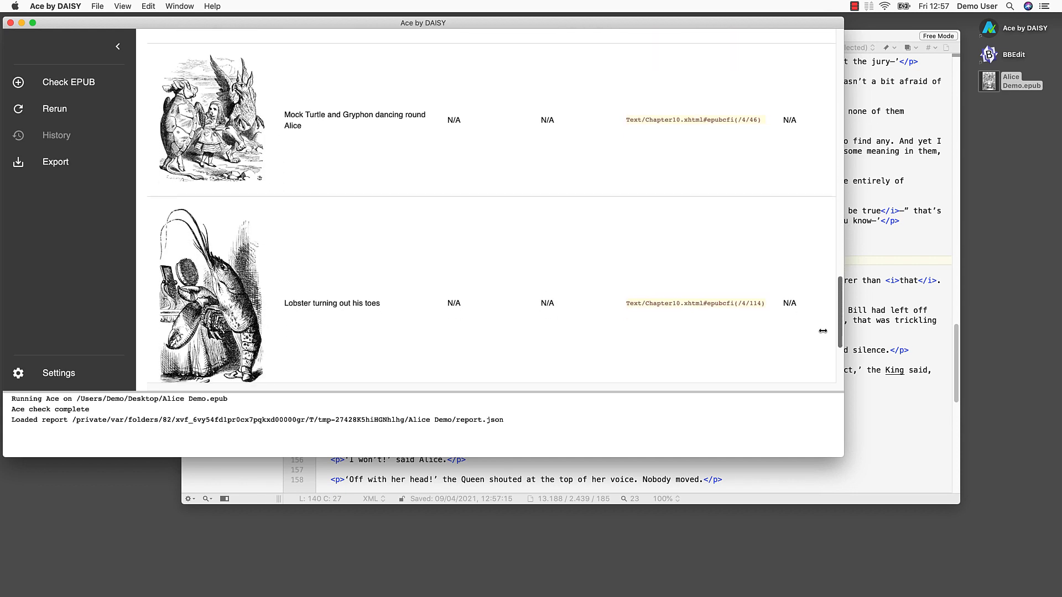
scroll(down, 3)
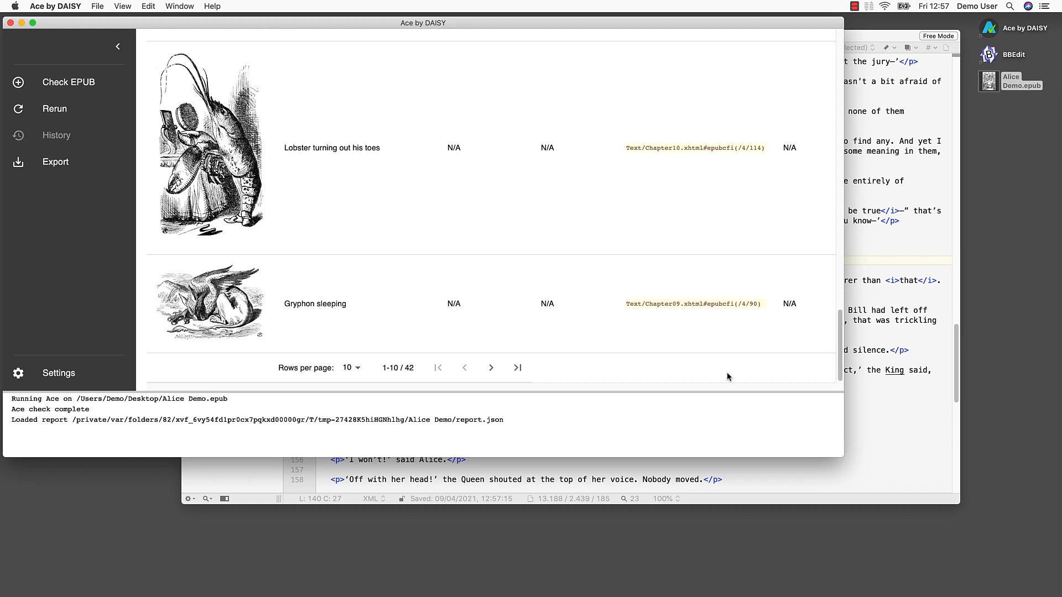
click(491, 368)
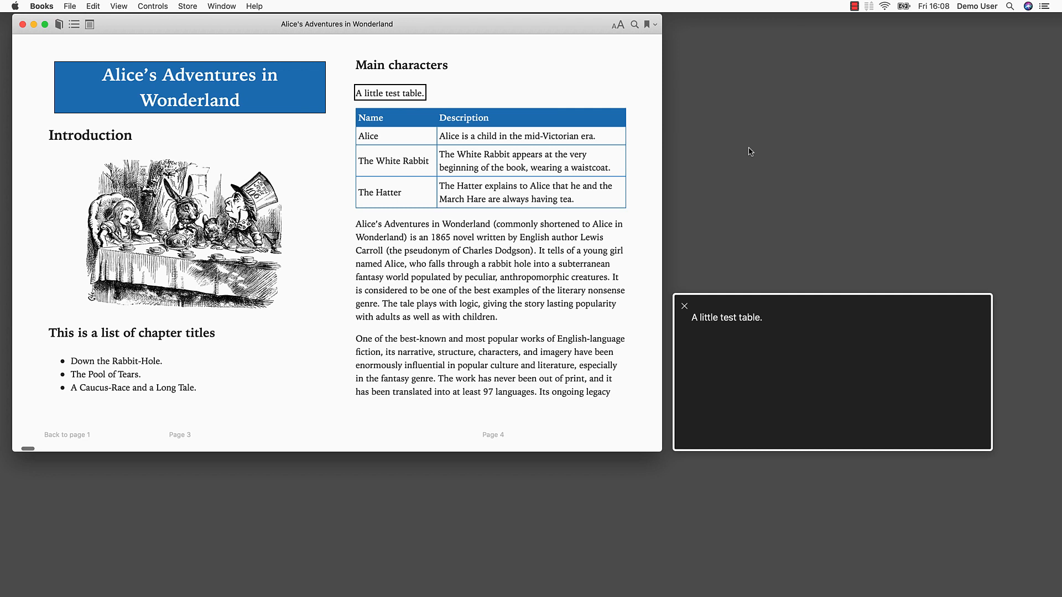
- Have VoiceOver read the Description header, Alice, The White Rabbit and The Hatter cells
click(463, 117)
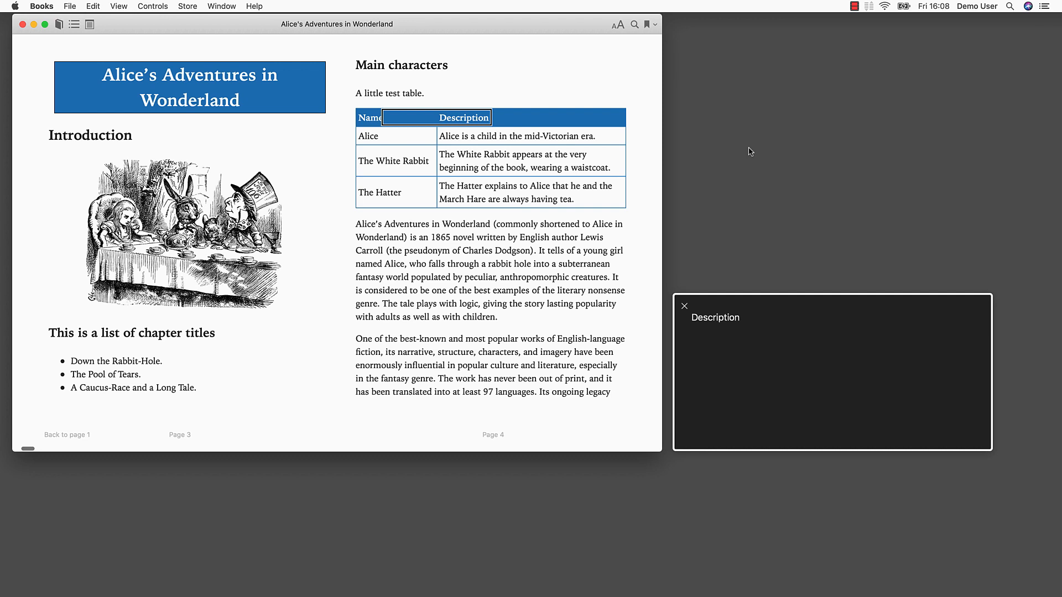
click(518, 137)
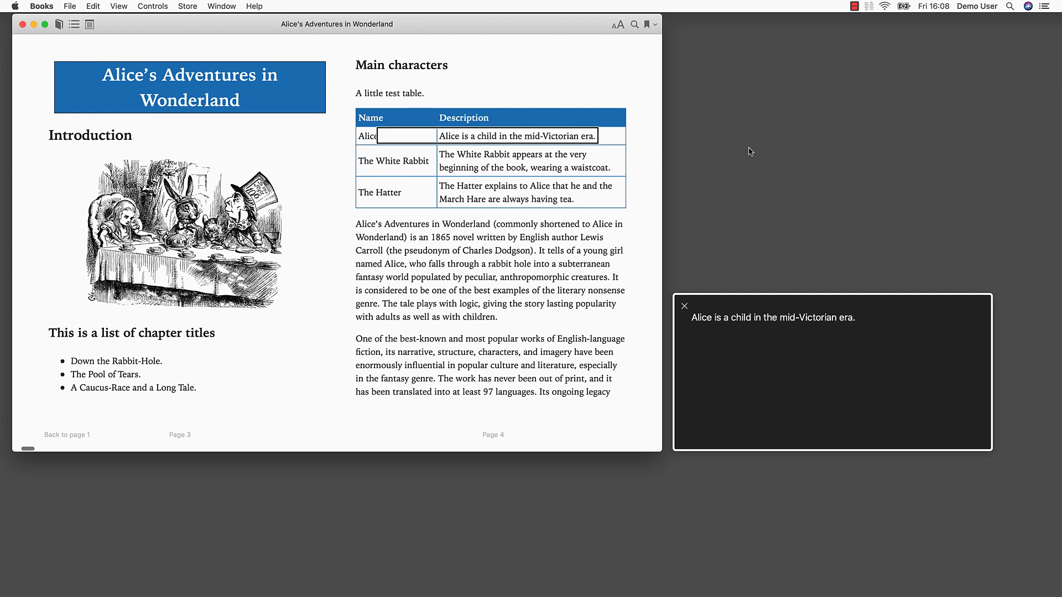
click(393, 161)
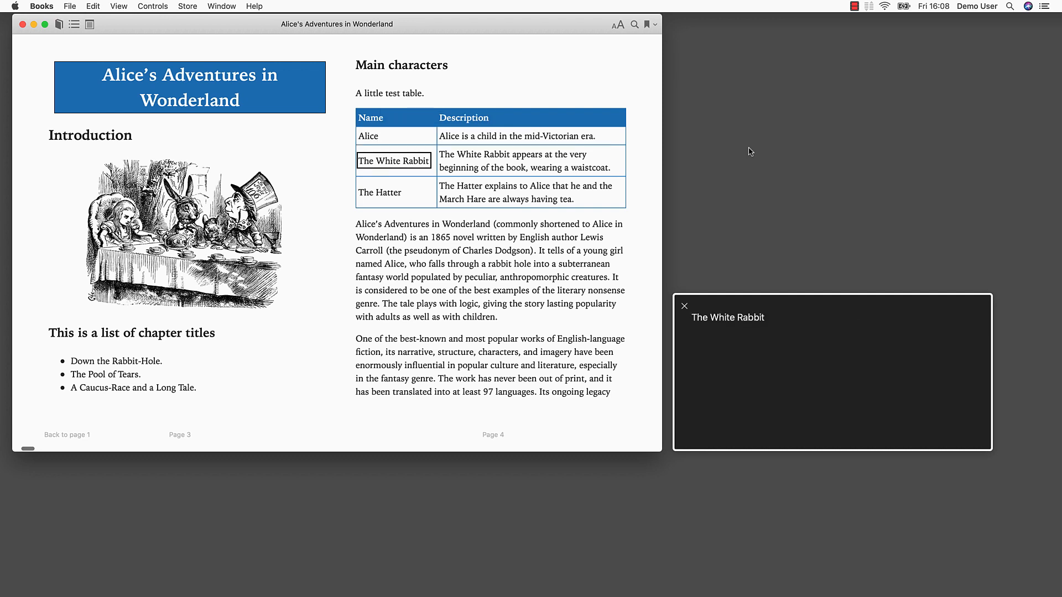
click(524, 161)
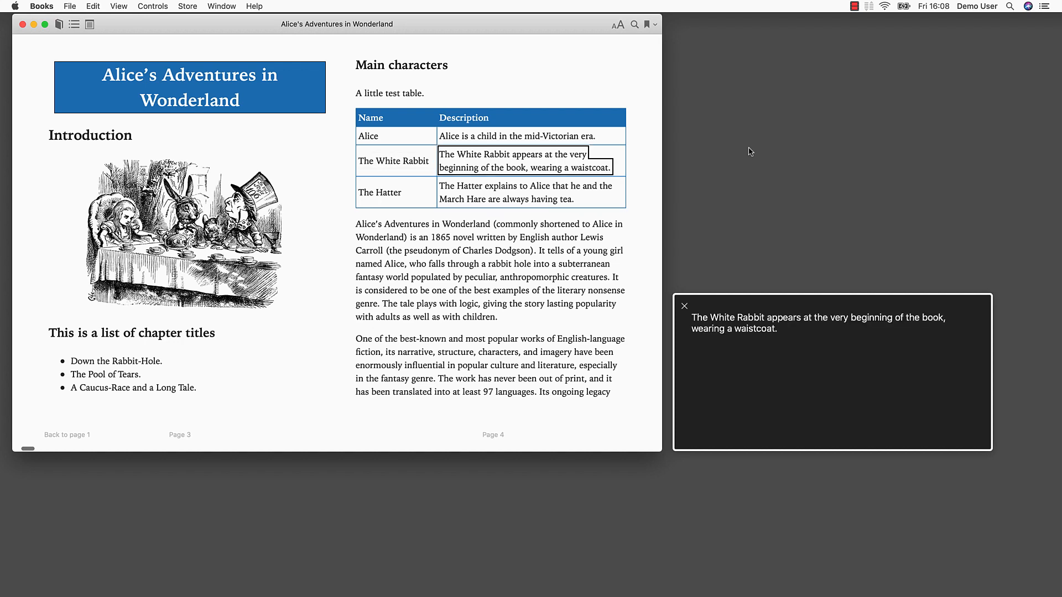
click(380, 192)
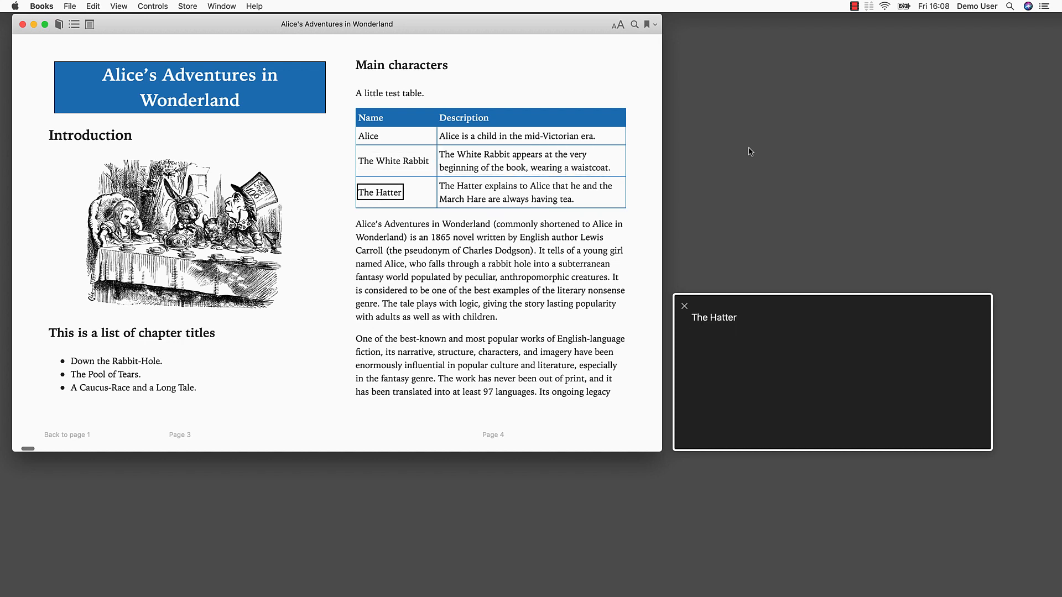
click(525, 192)
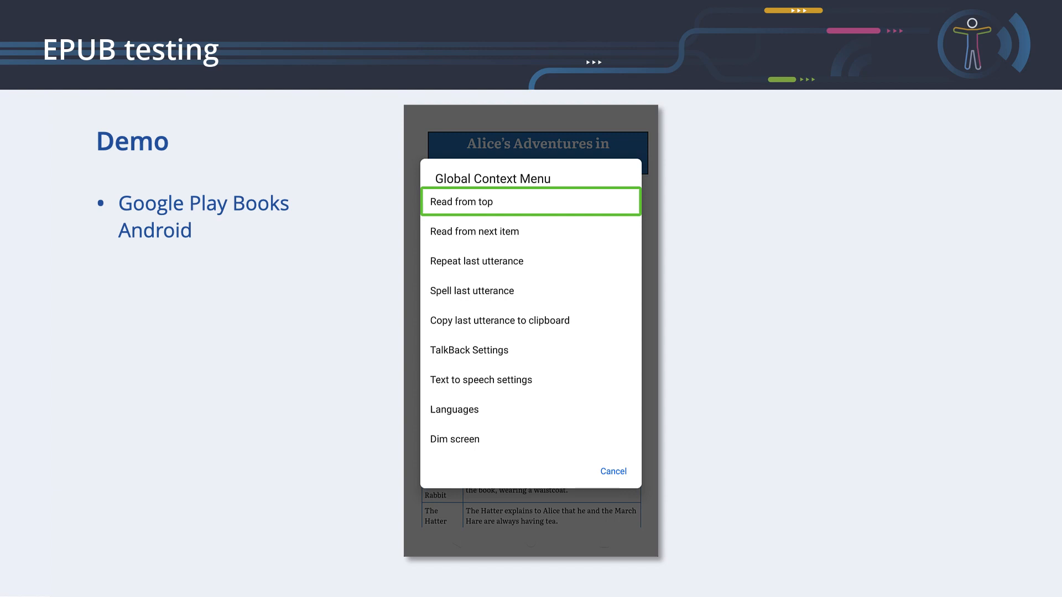
- Choose Read from top in TalkBack's Global Context Menu on the introduction page
click(461, 202)
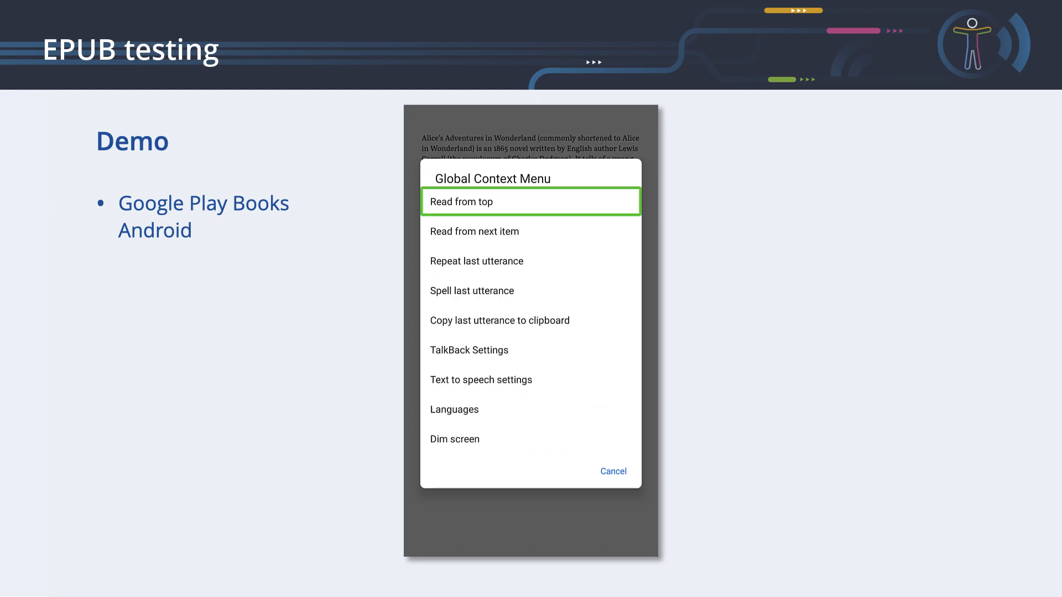
click(530, 201)
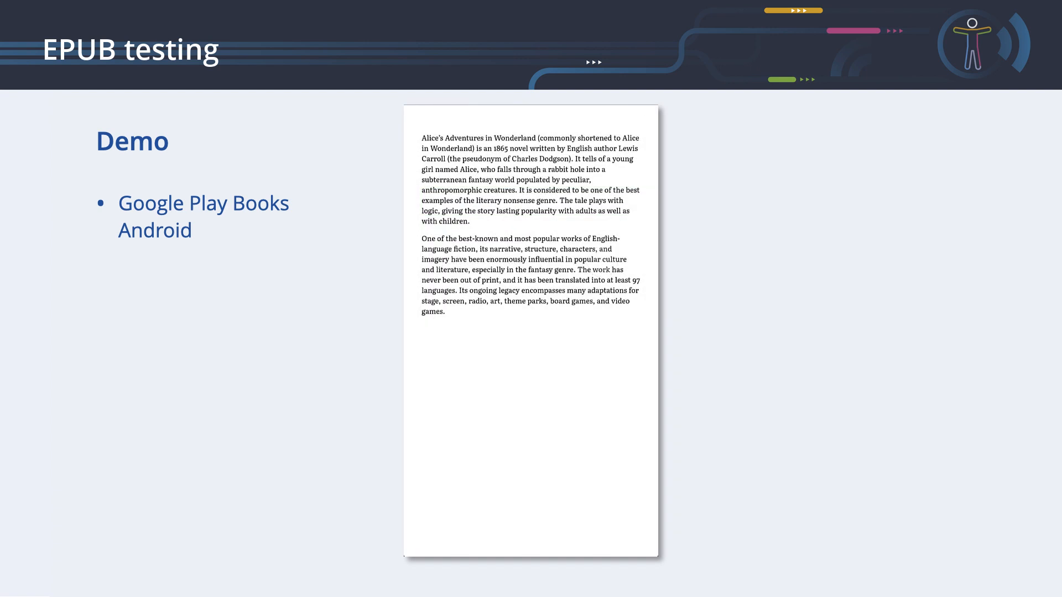
click(529, 332)
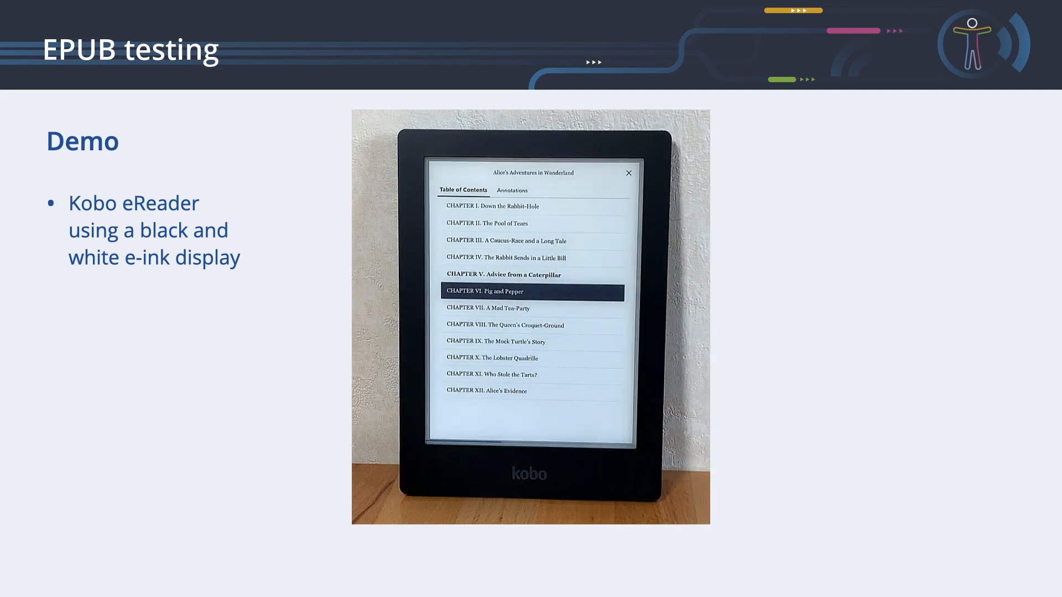
- Open CHAPTER VI. Pig and Pepper from the Kobo Table of Contents
click(531, 291)
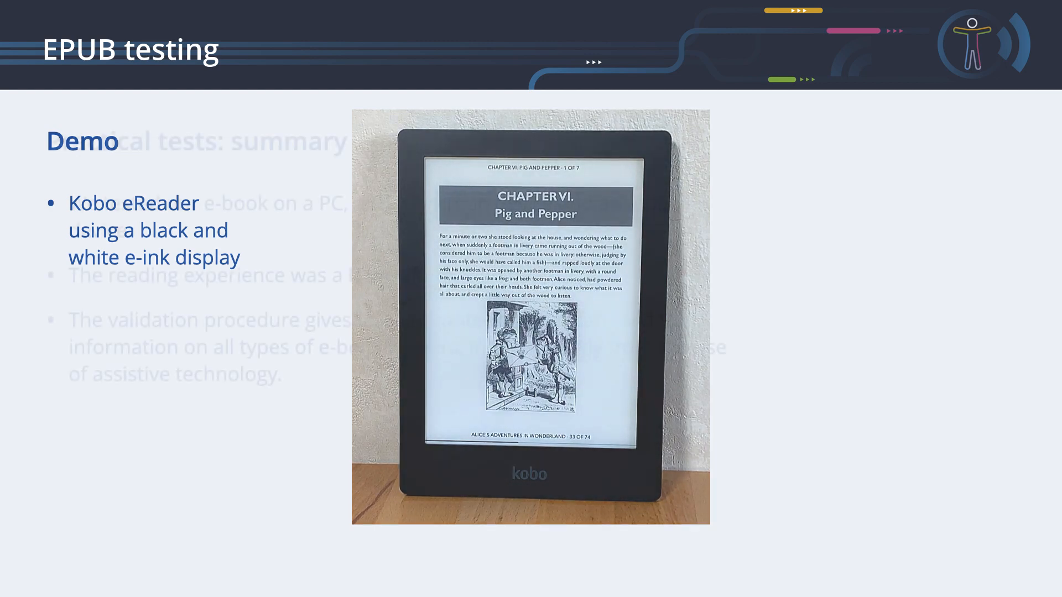
- Advance the presentation to the 'Where to continue?' slide
key(Right)
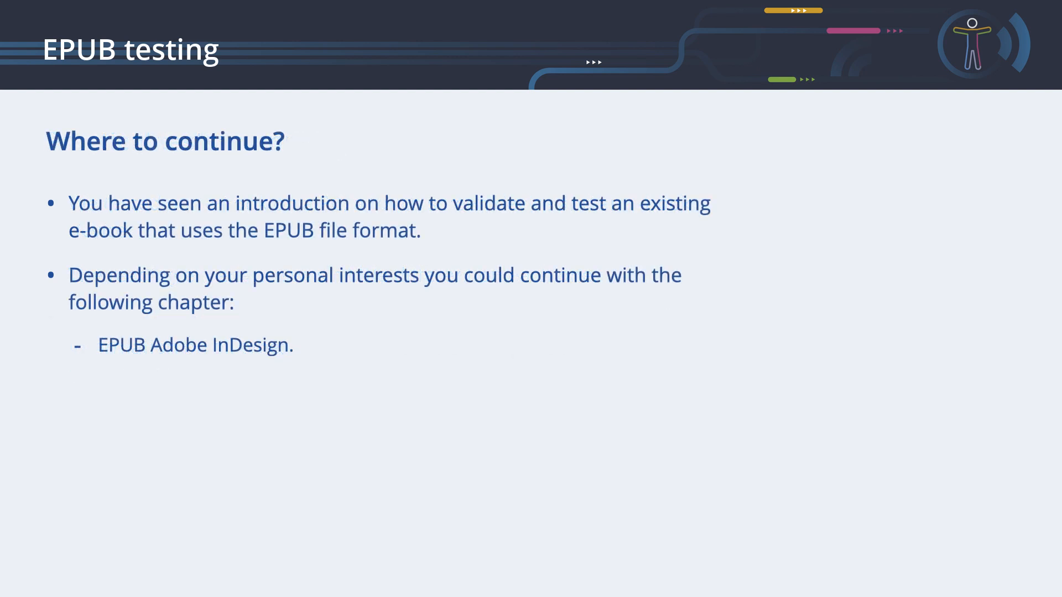